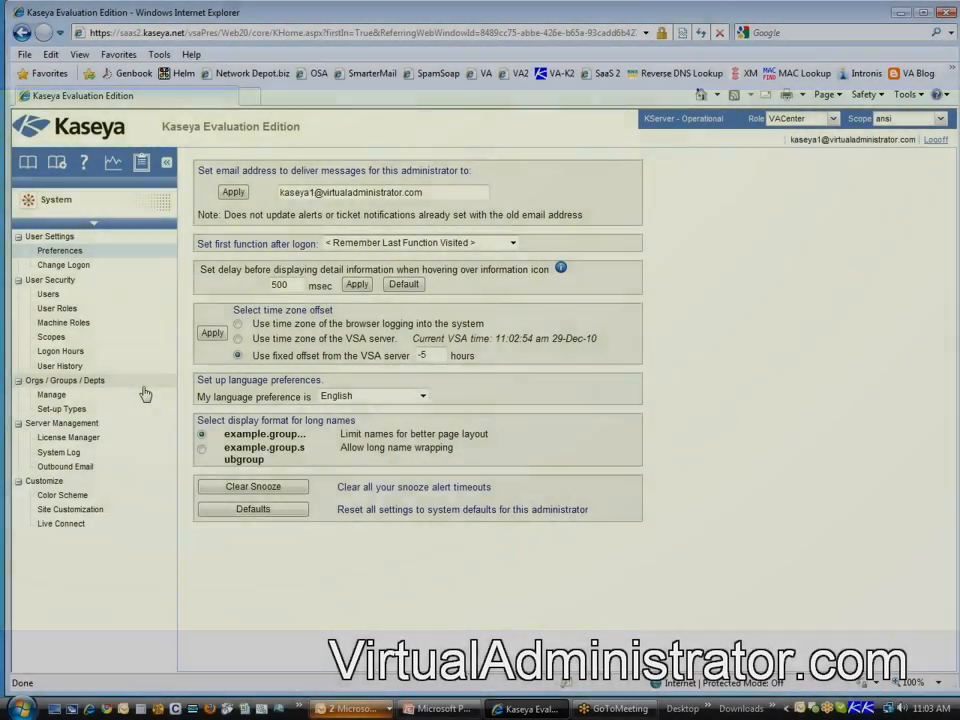
mouse_move(52, 394)
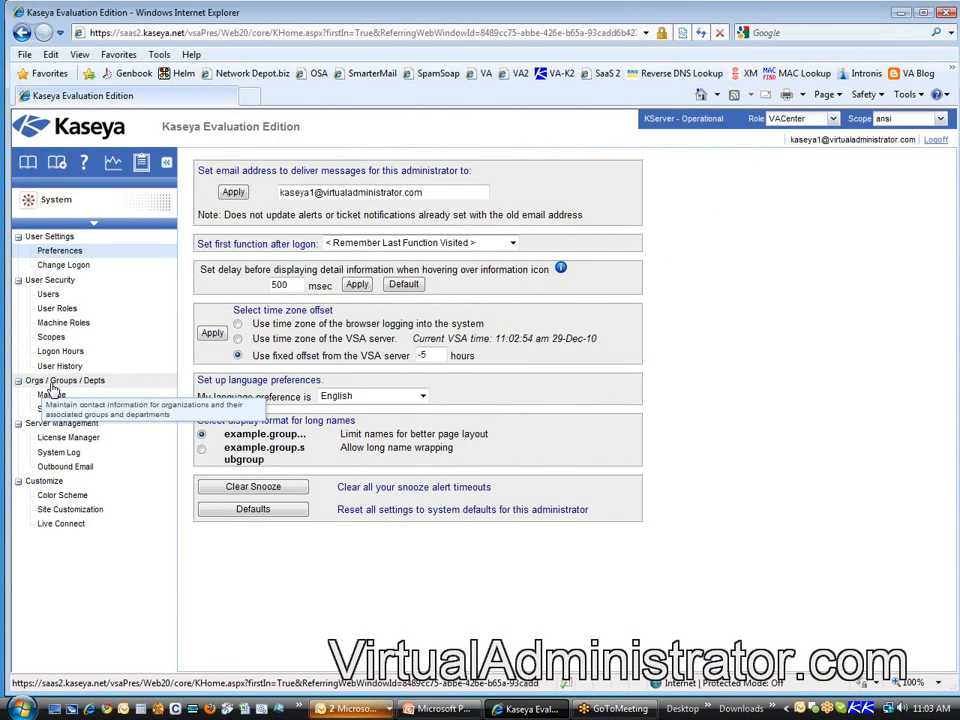
mouse_move(56, 390)
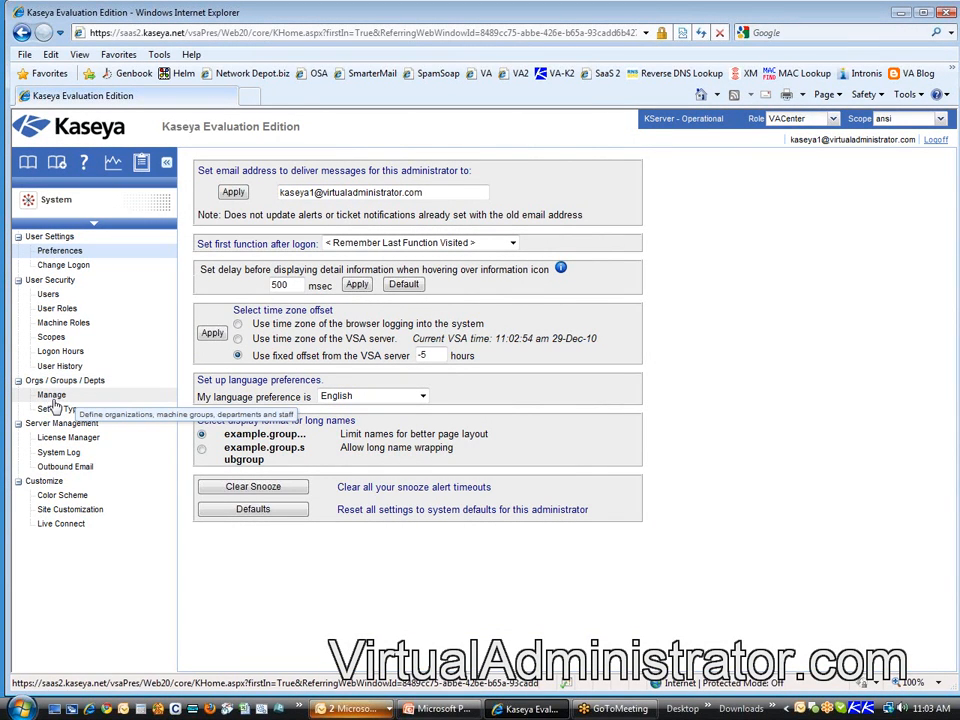
Step: Go to Orgs / Groups / Depts > Manage in the System module
left_click(52, 394)
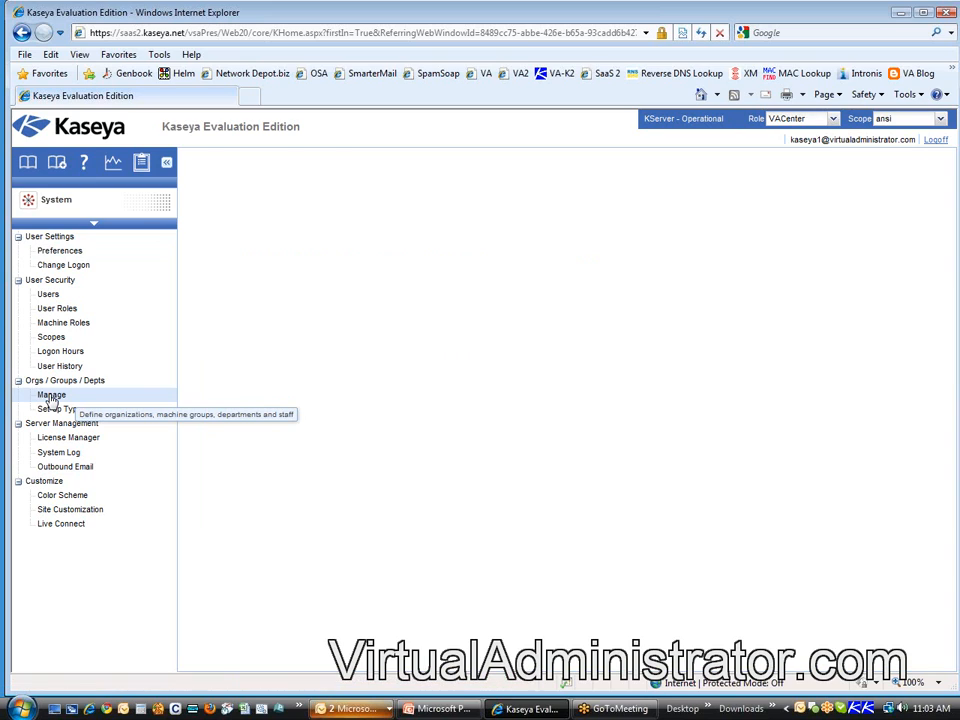
Step: Load the Manage page listing ansi, myOrg and Unnamed with ansi's General details
left_click(52, 396)
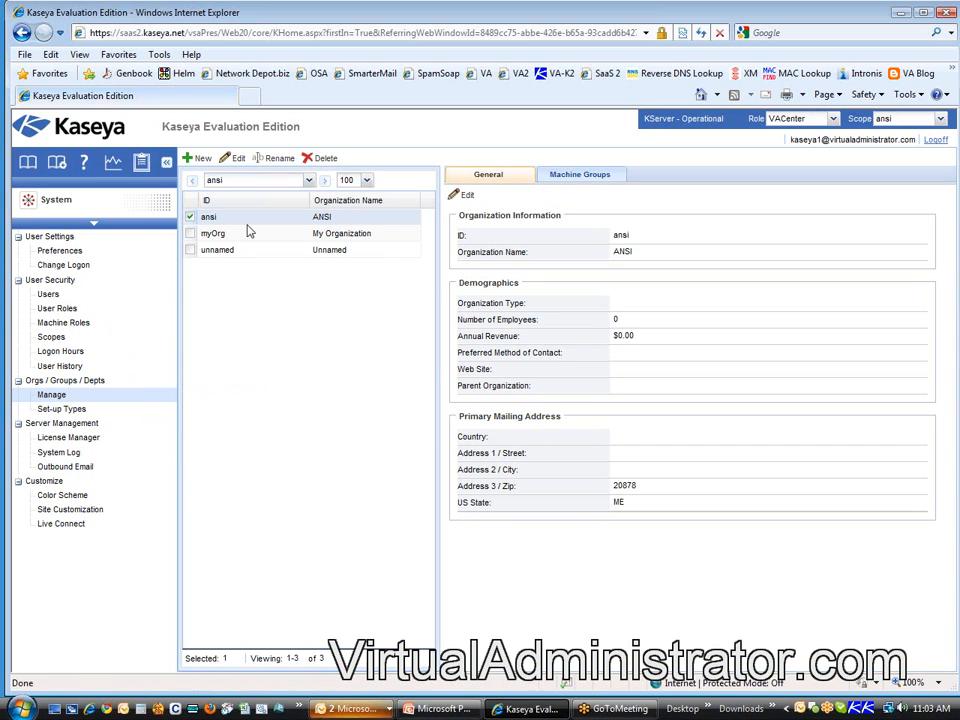
mouse_move(224, 232)
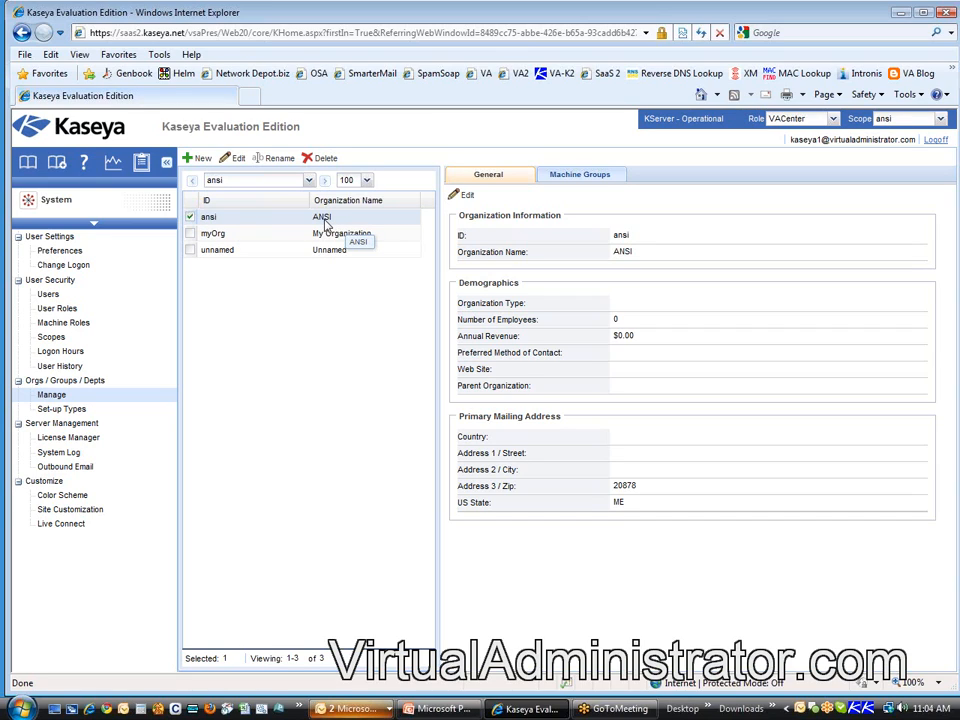
mouse_move(218, 248)
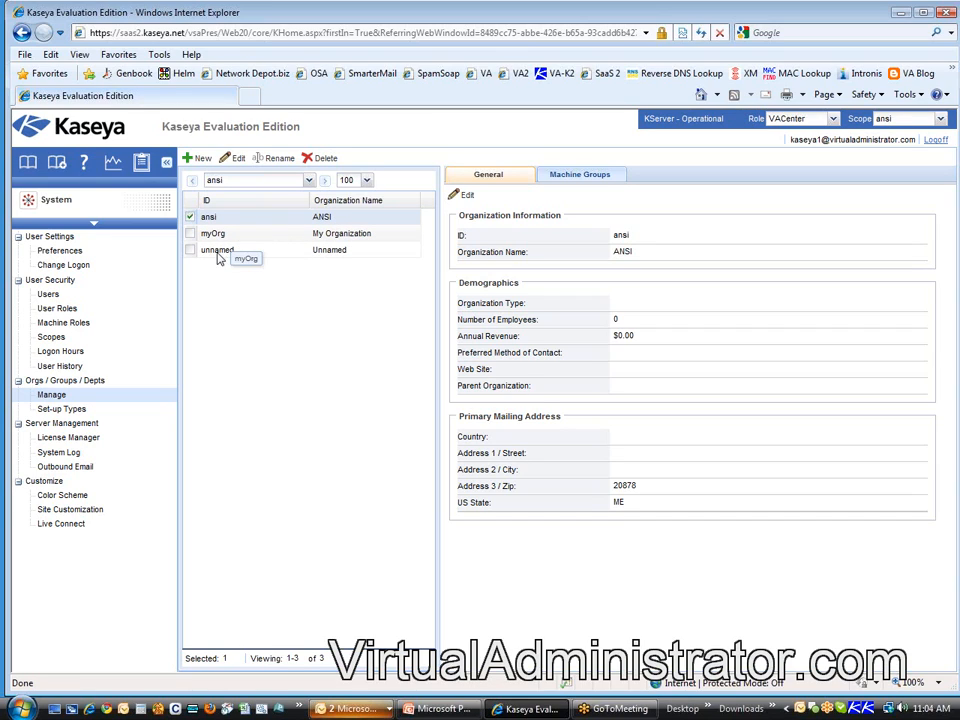
mouse_move(218, 270)
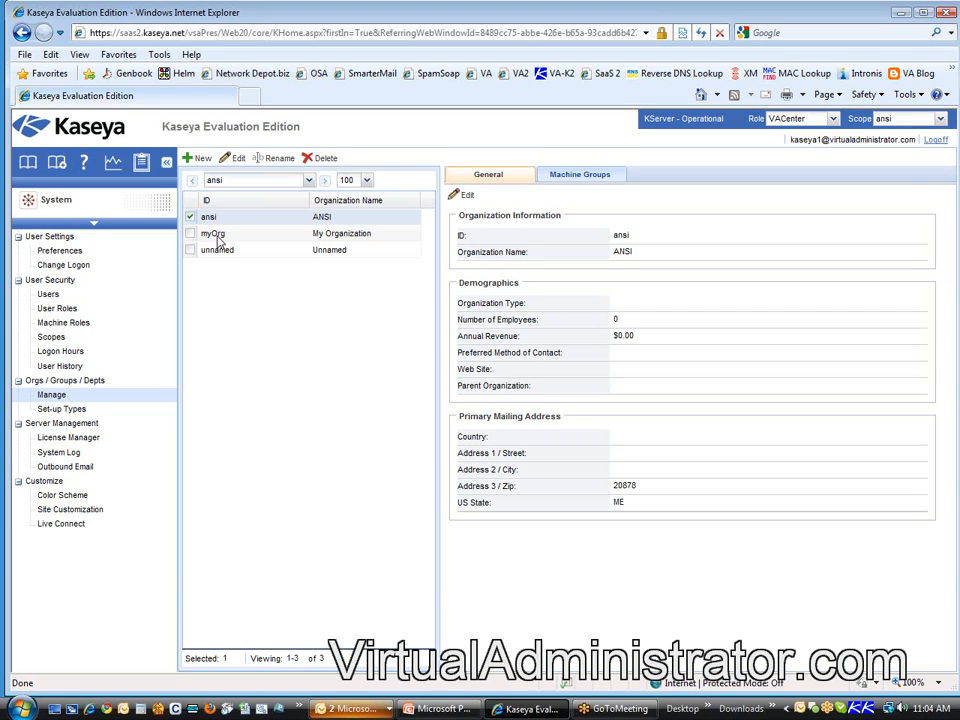
mouse_move(256, 316)
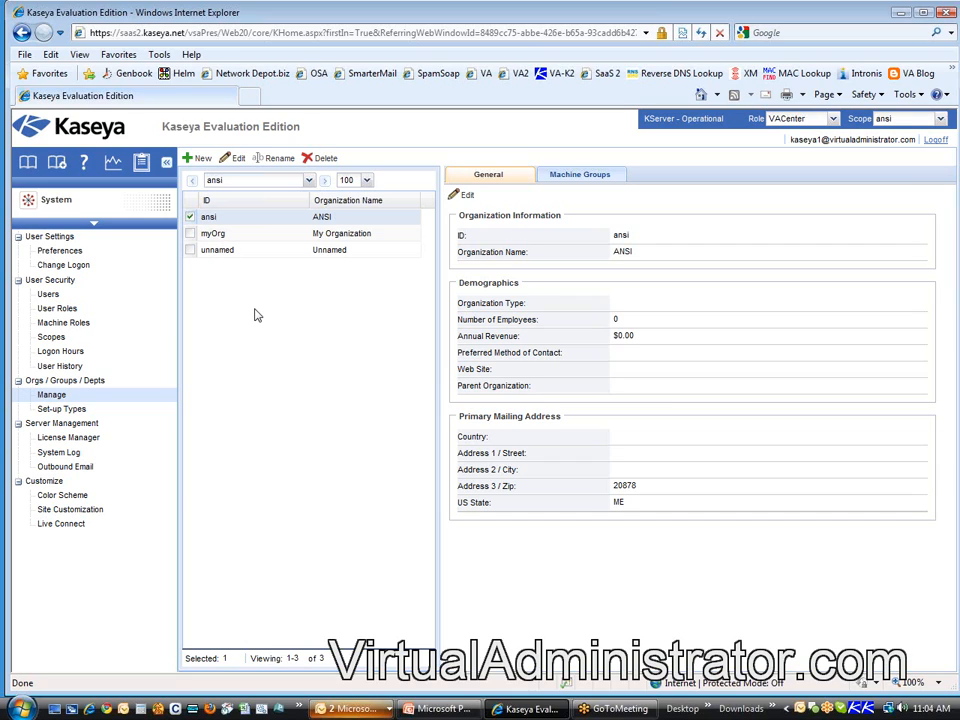
mouse_move(252, 232)
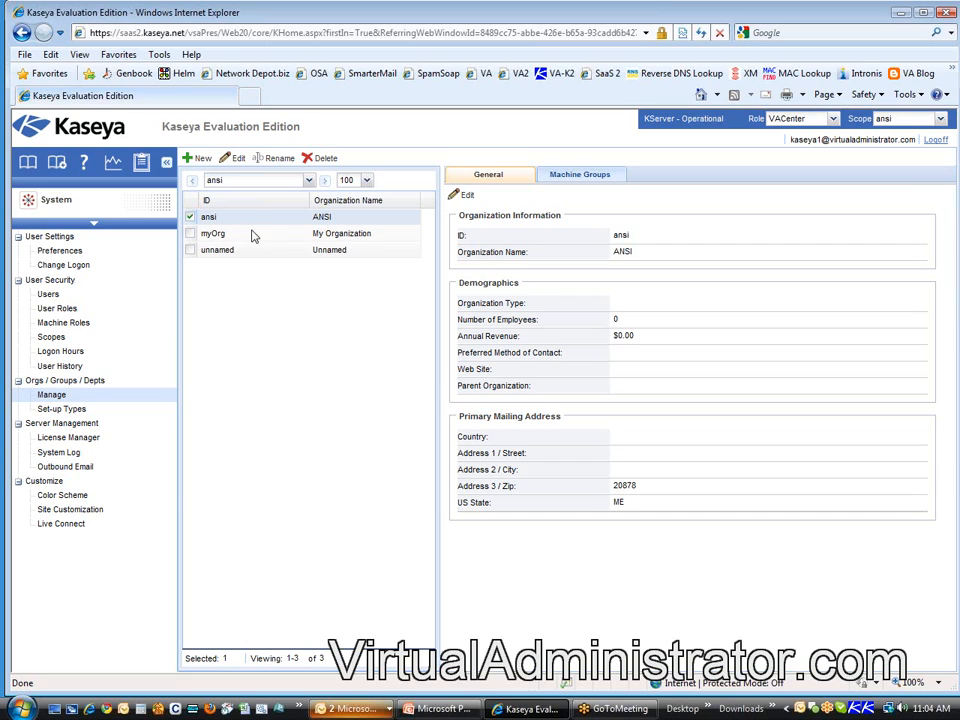
mouse_move(250, 220)
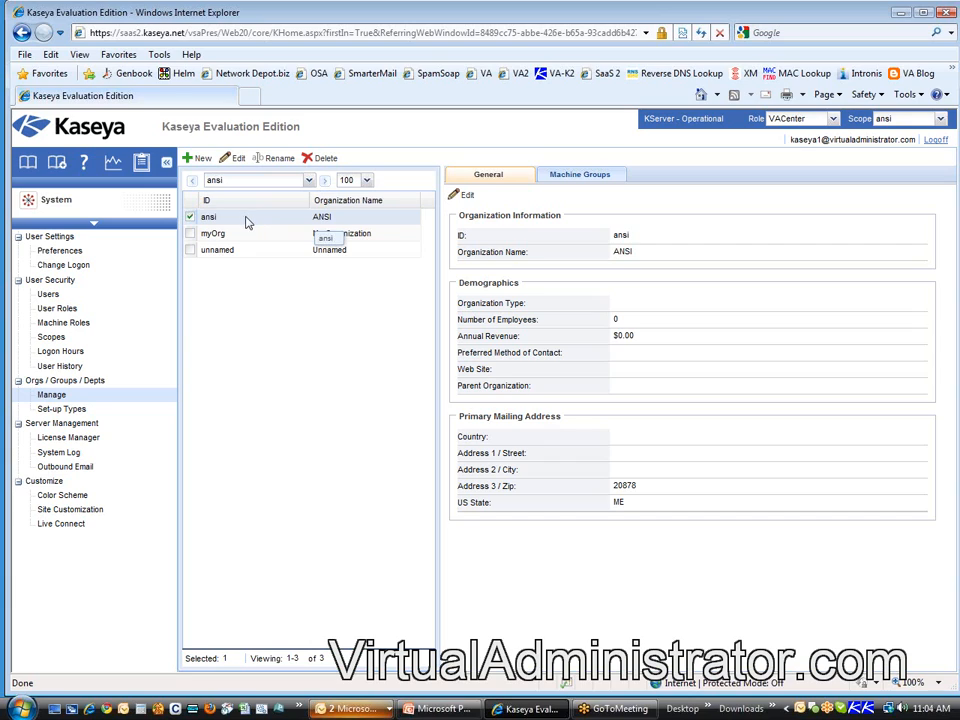
Step: Show the ansi organization's Machine Groups, containing only ansi.unassigned
left_click(580, 174)
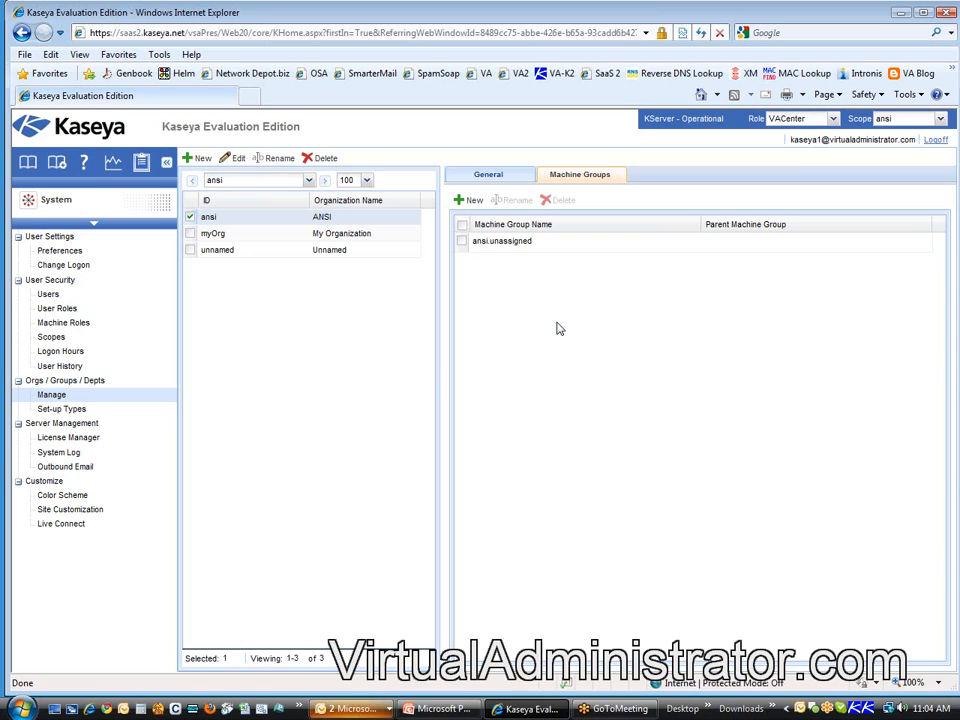
mouse_move(520, 300)
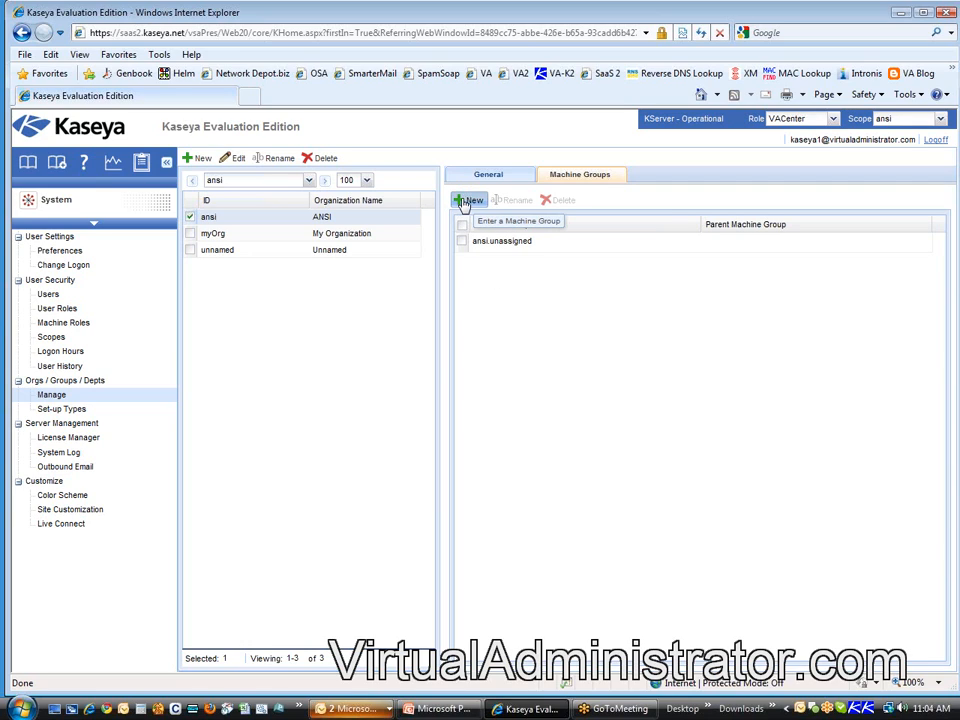
Step: Add a machine group abc with No Parent to ansi and save it as ansi.abc
left_click(468, 200)
type("ab")
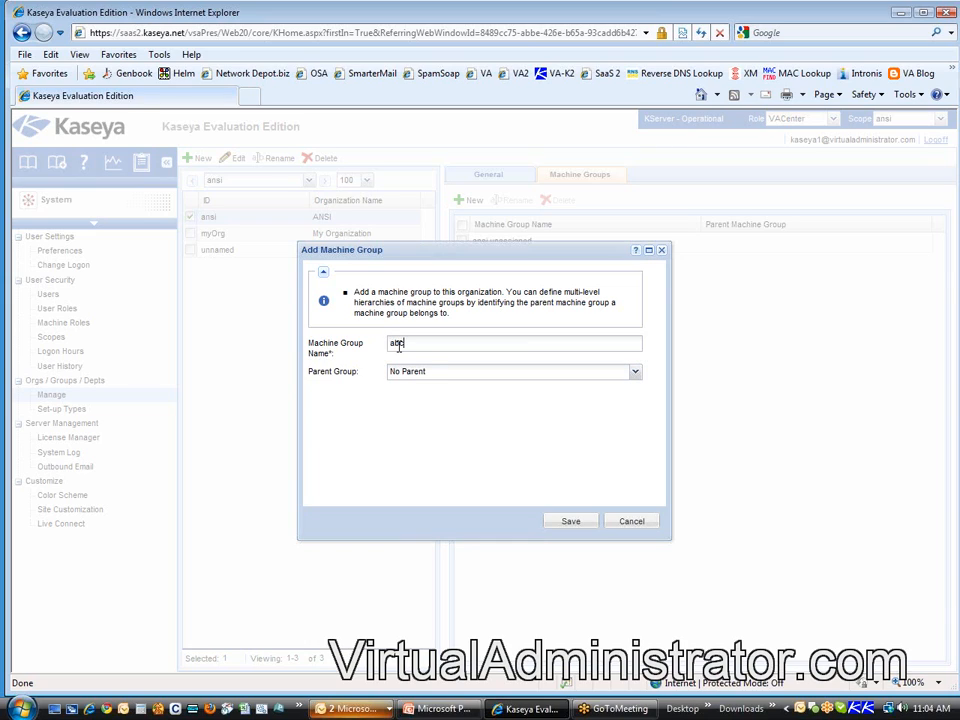
type("company")
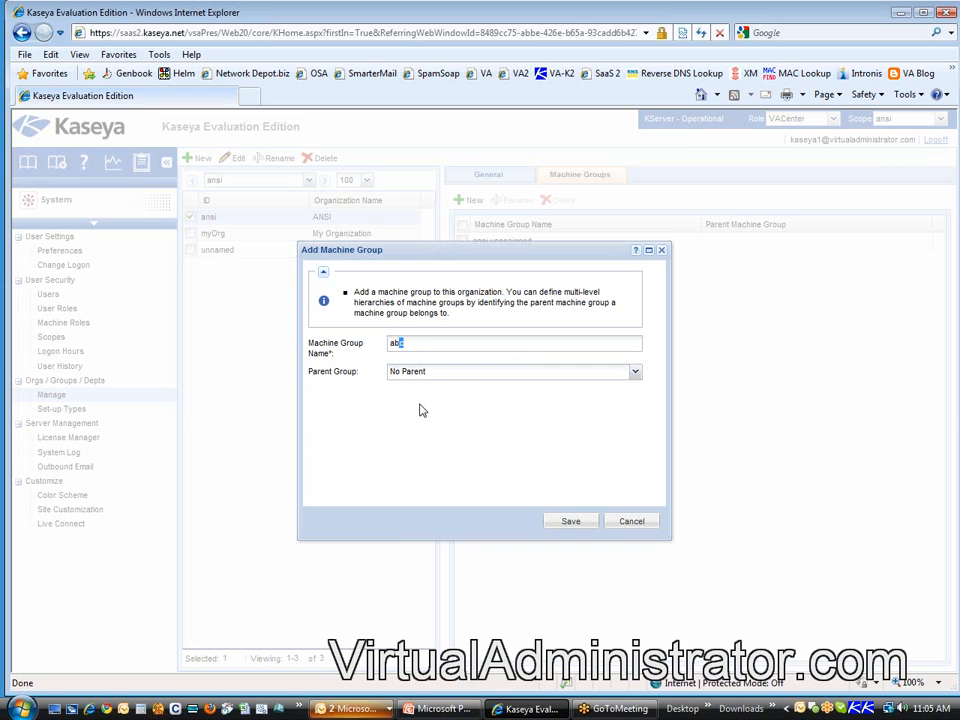
mouse_move(570, 520)
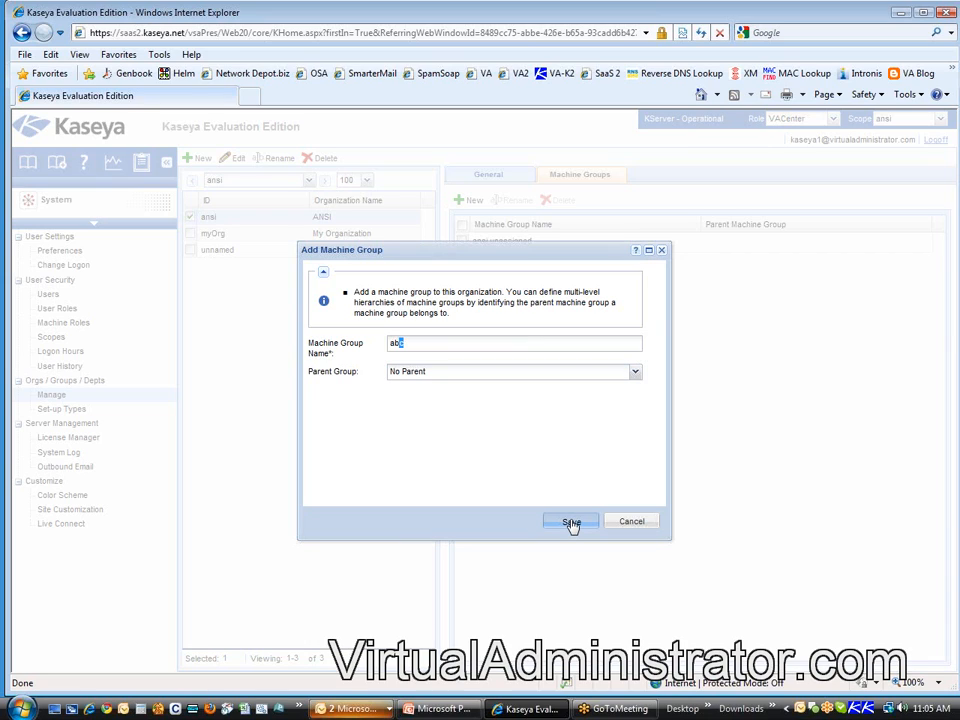
left_click(572, 520)
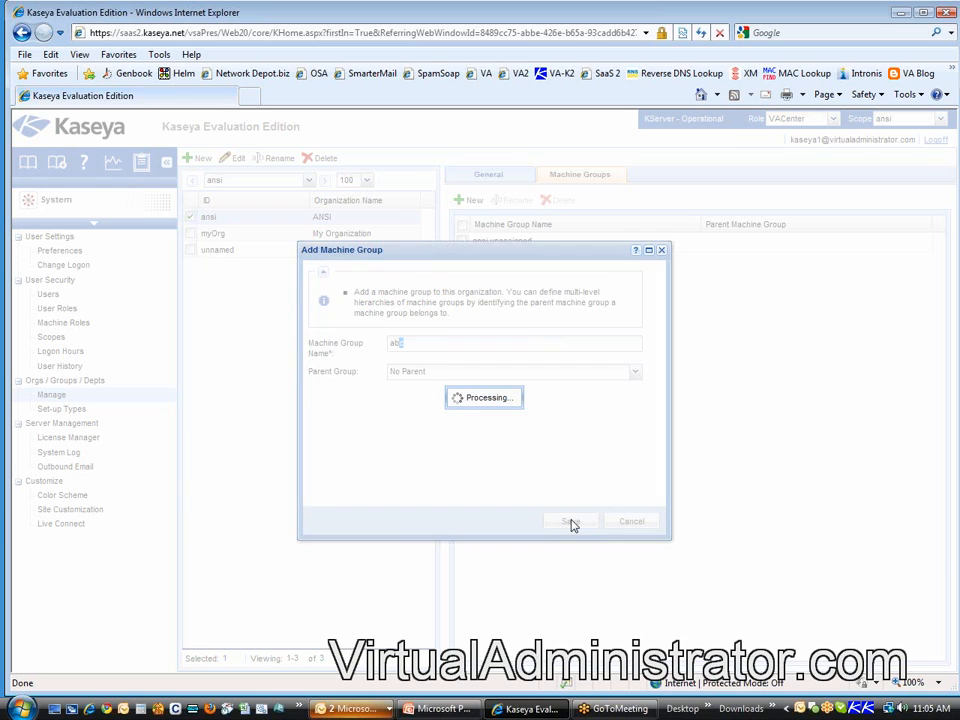
left_click(570, 520)
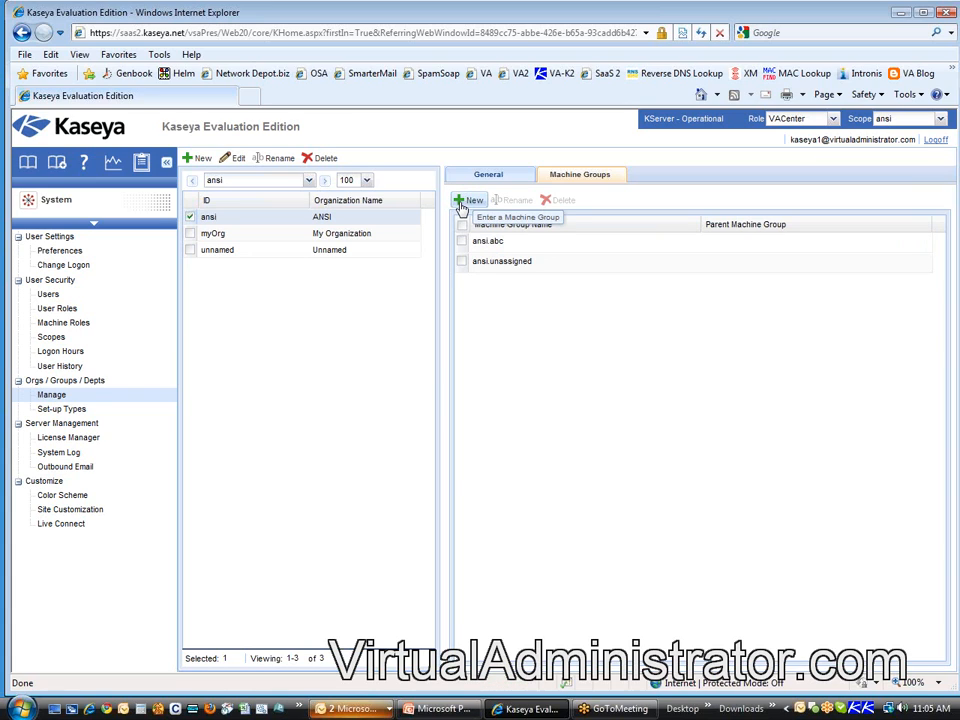
Step: Add a machine group md with parent ansi.abc and save it as ansi.abc.md
left_click(468, 200)
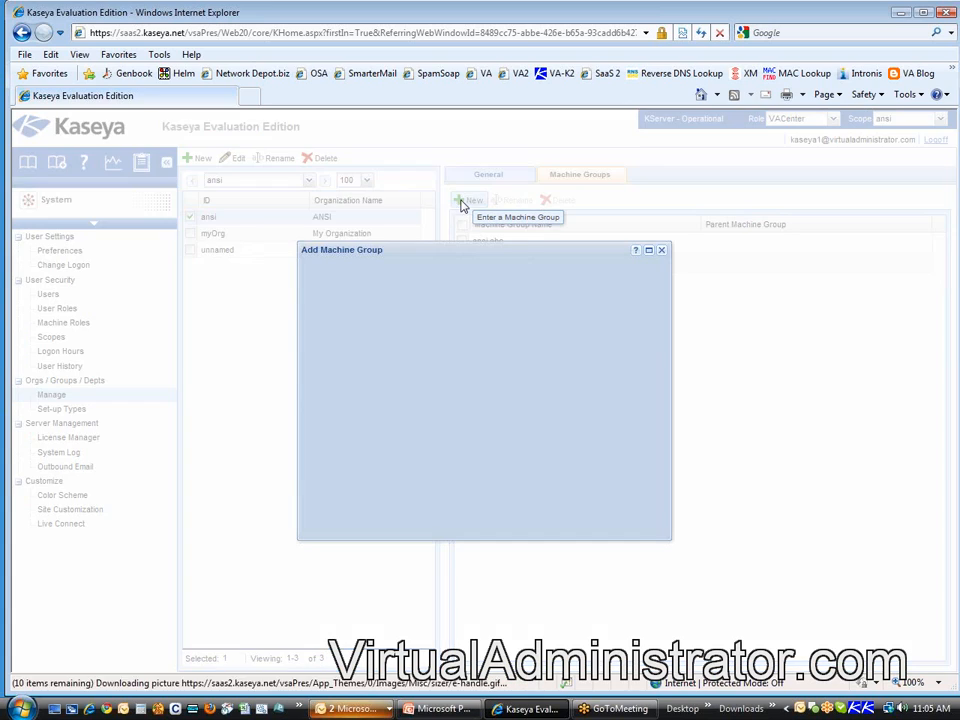
left_click(470, 200)
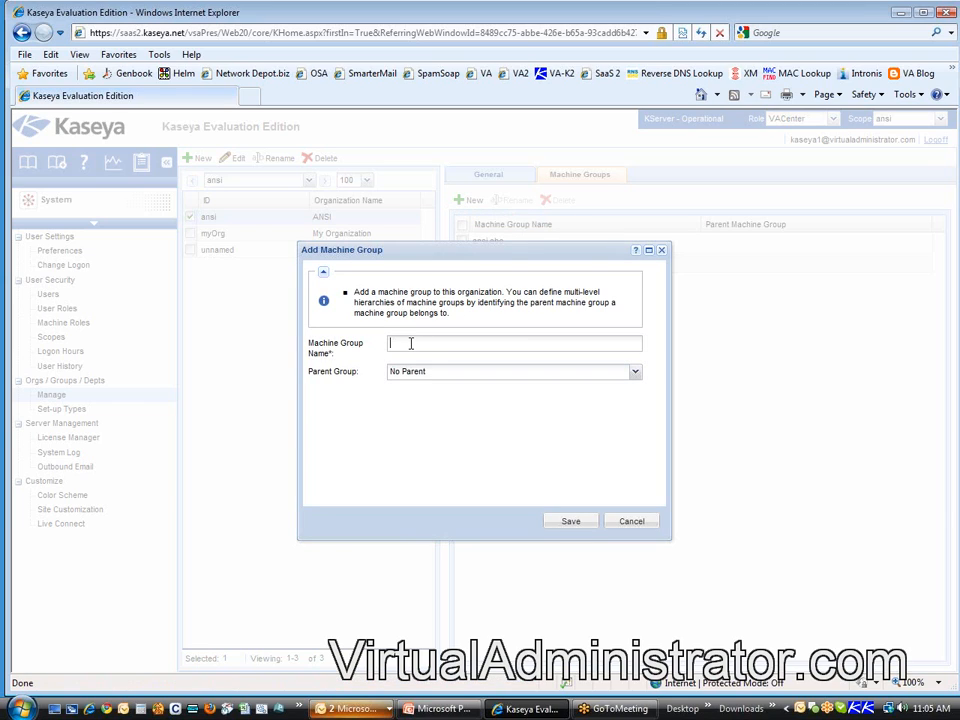
type("md")
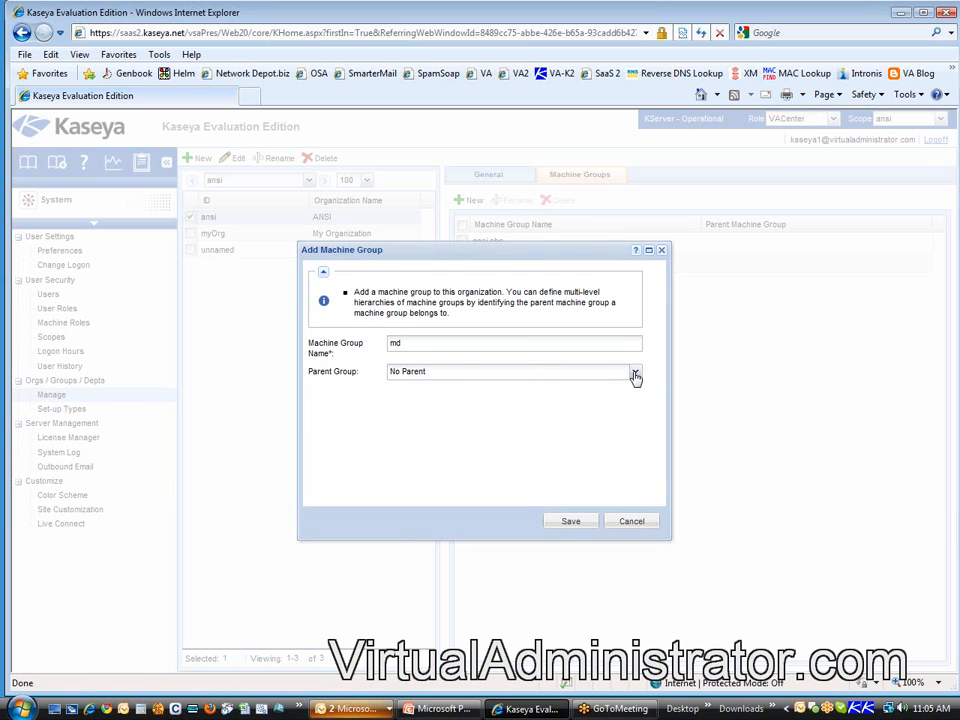
left_click(636, 370)
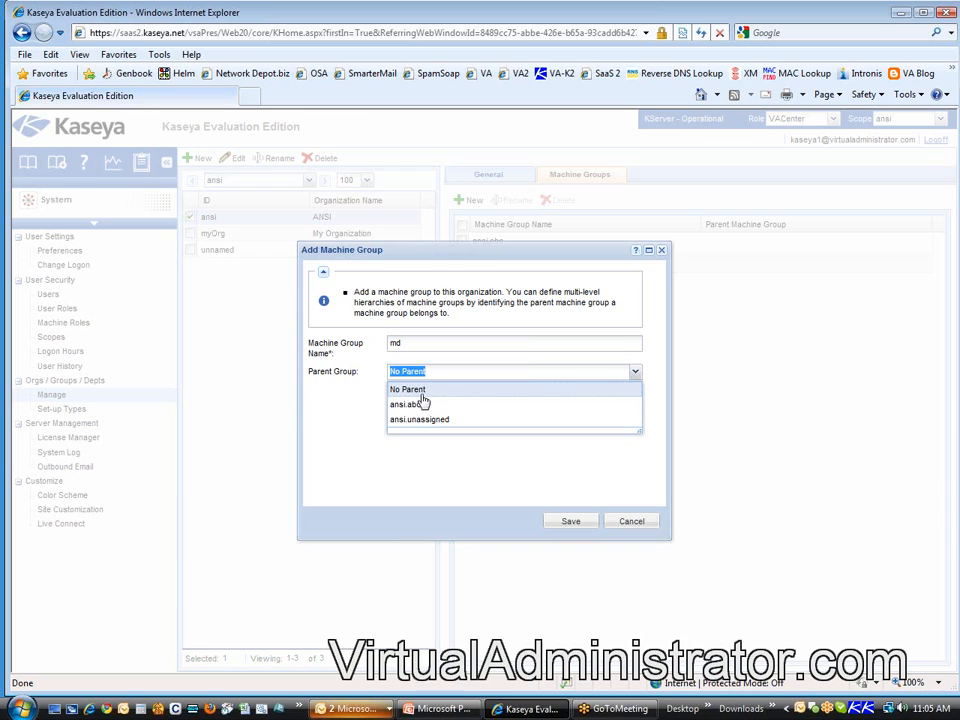
left_click(408, 404)
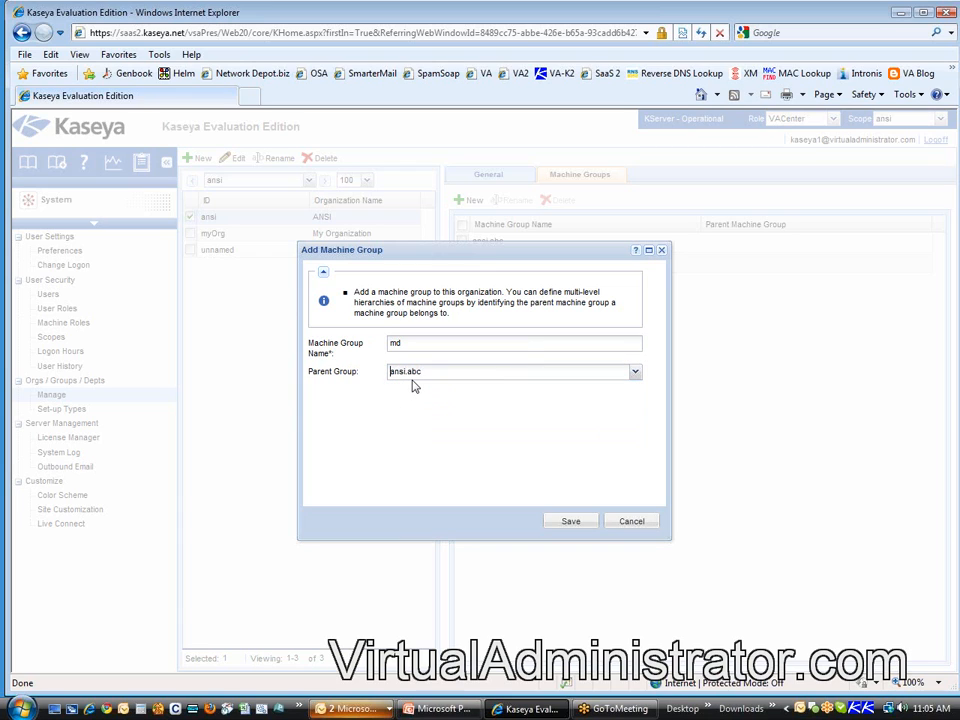
left_click(570, 520)
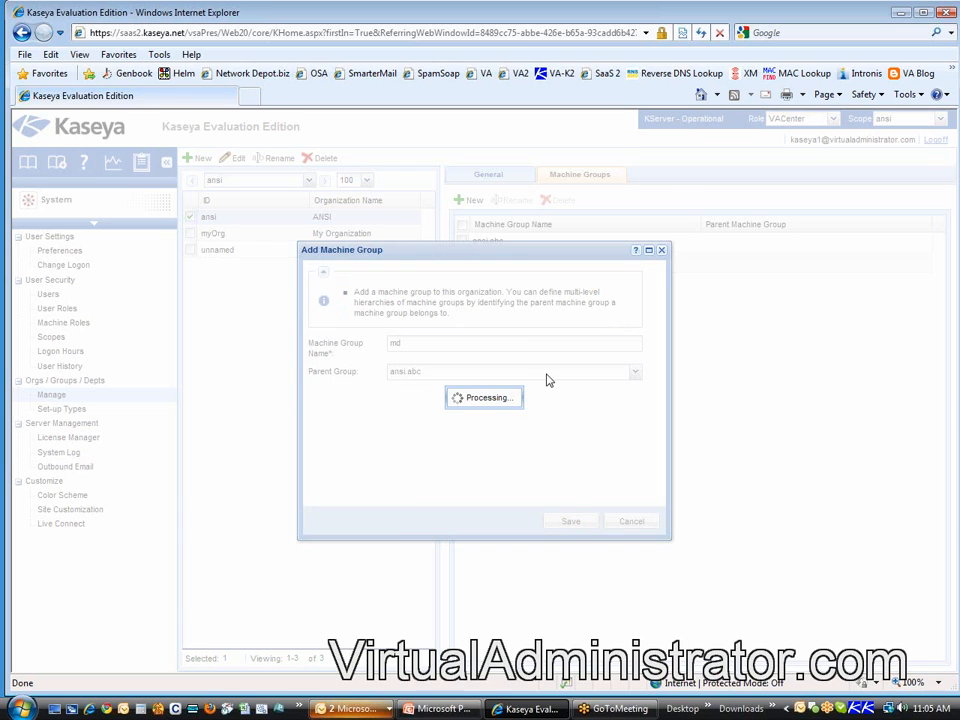
left_click(570, 520)
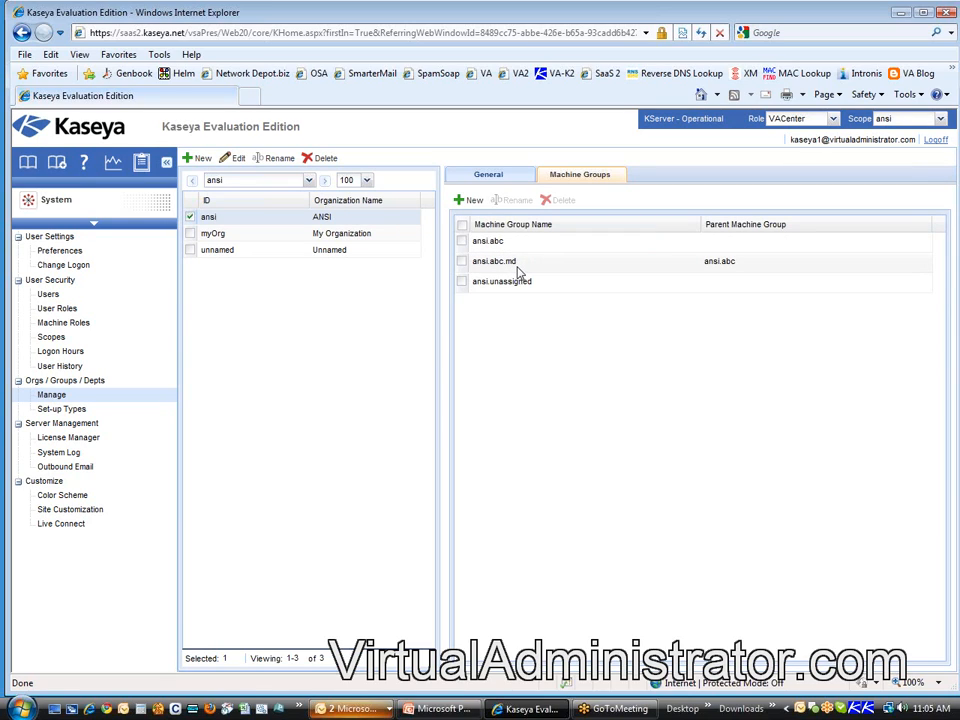
mouse_move(514, 270)
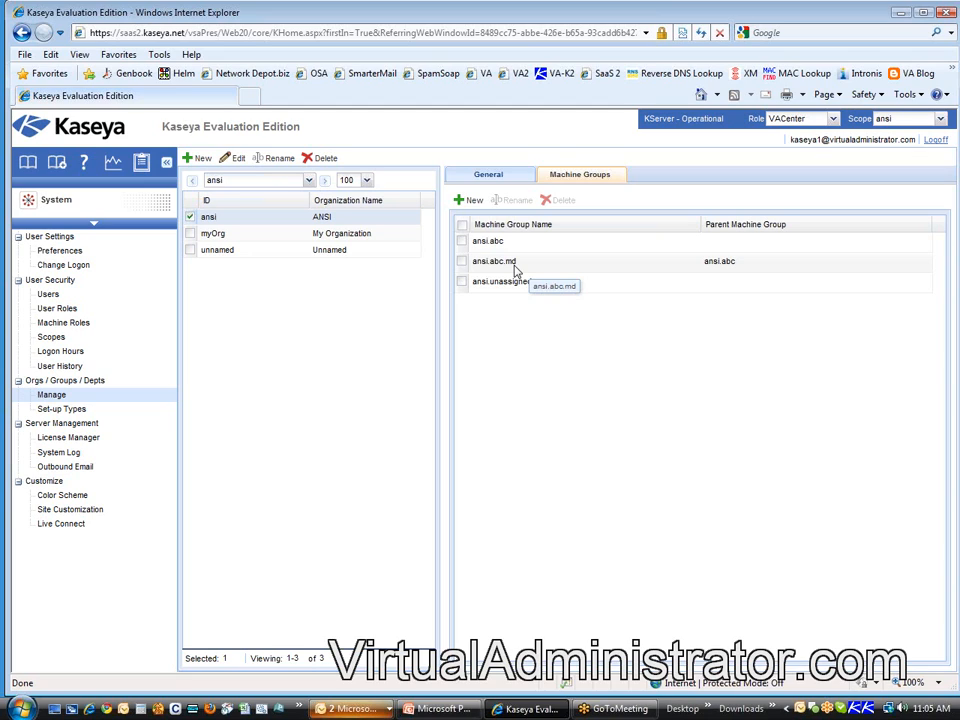
mouse_move(516, 270)
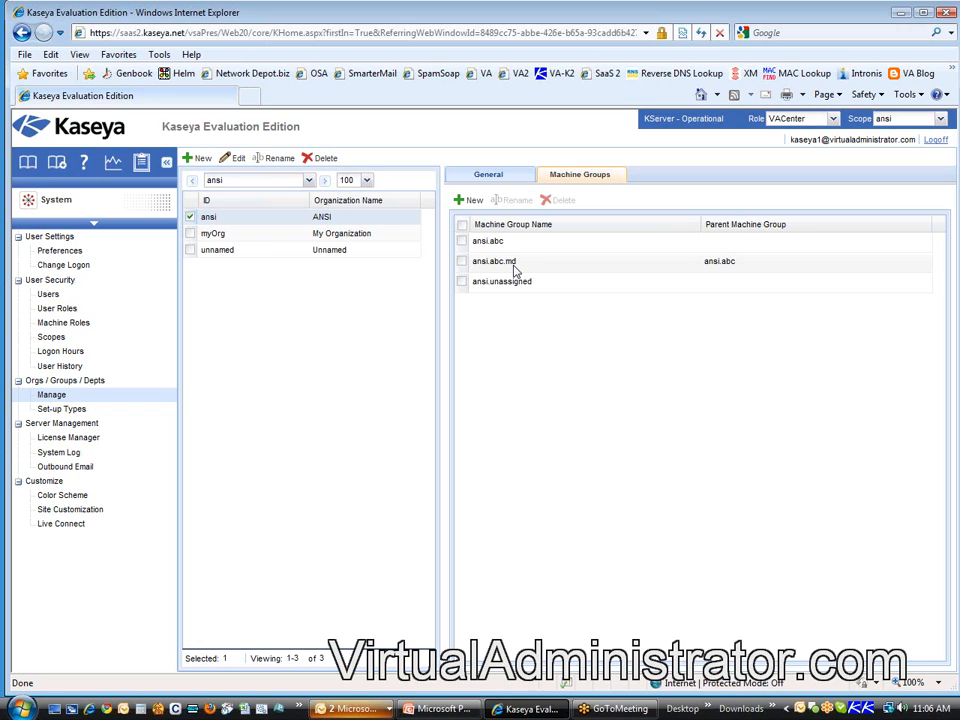
mouse_move(500, 272)
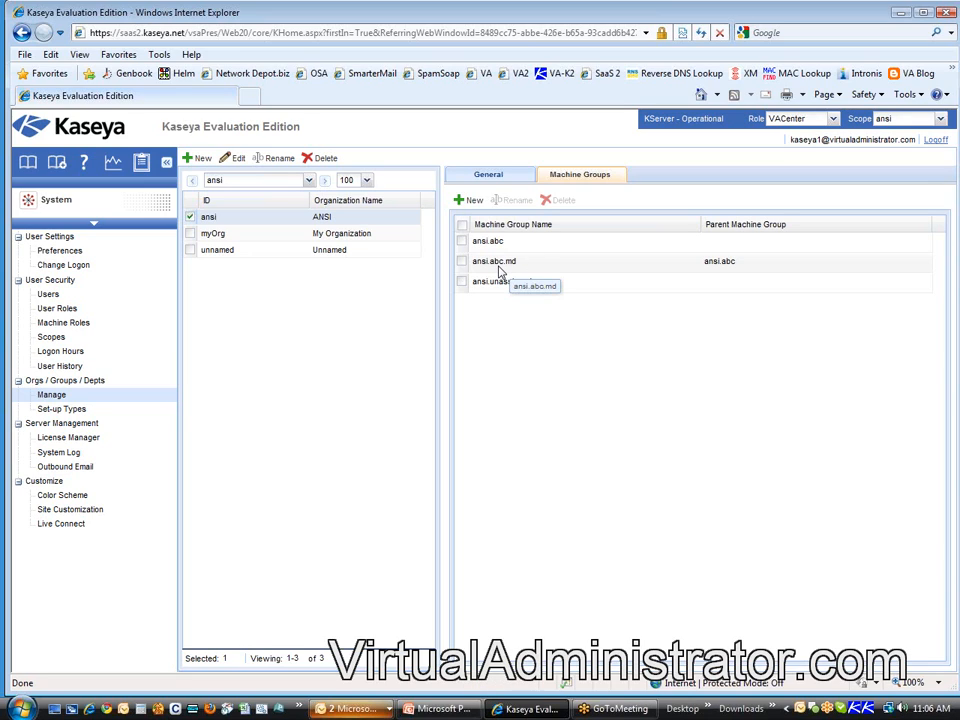
mouse_move(500, 280)
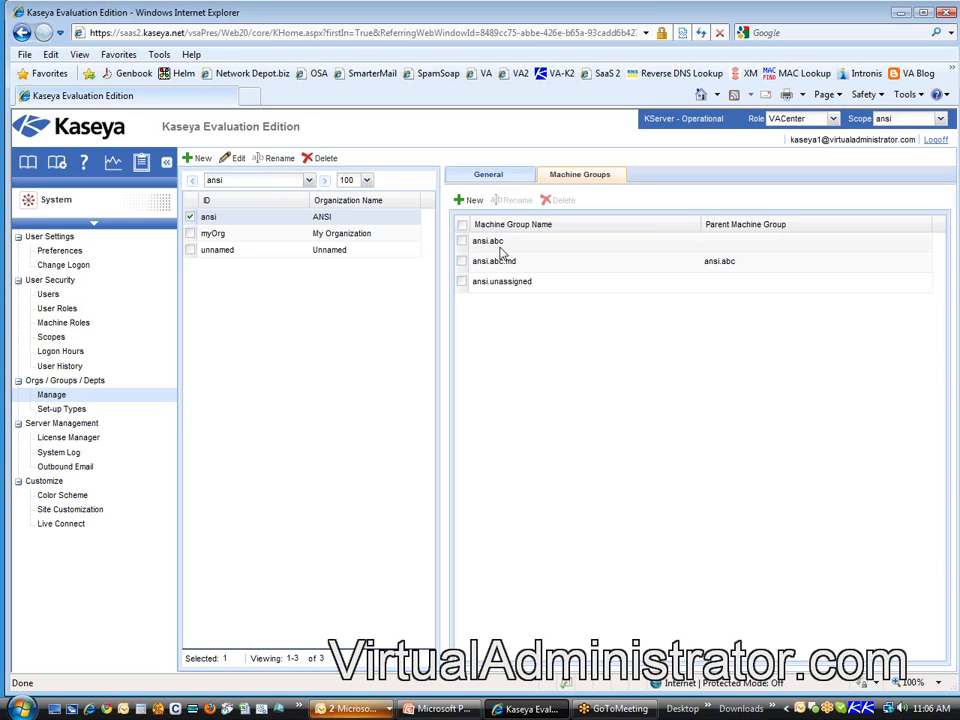
mouse_move(504, 280)
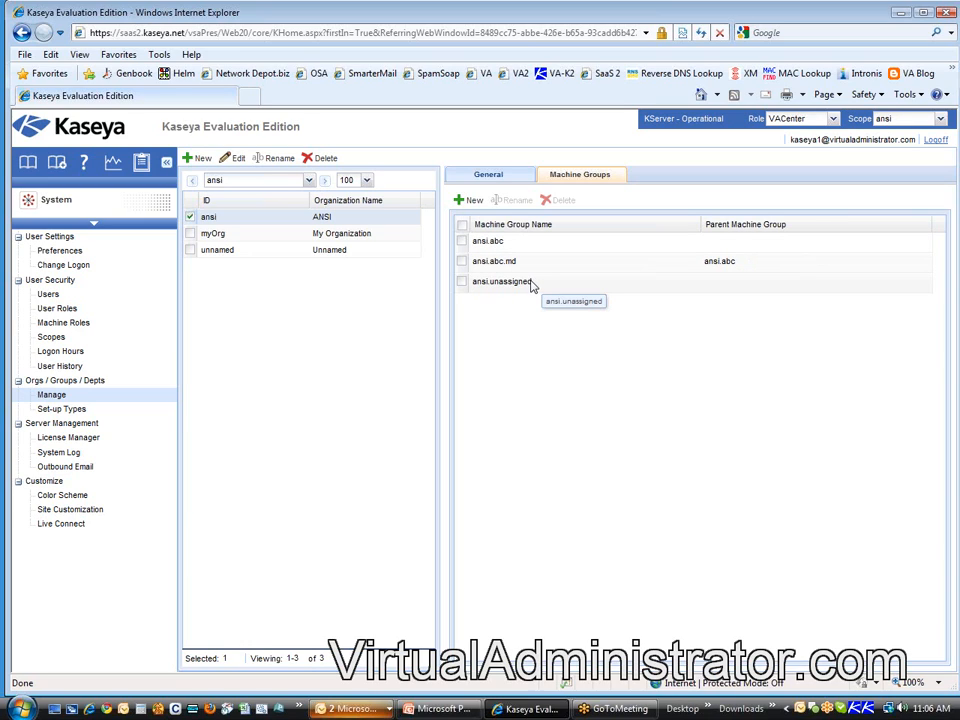
mouse_move(510, 264)
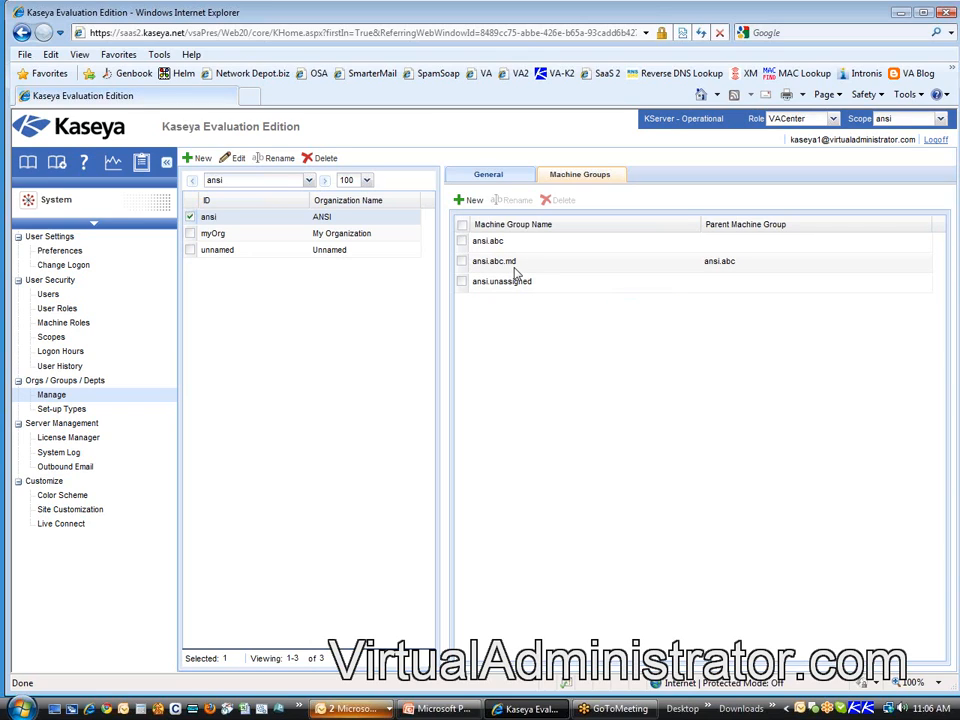
mouse_move(540, 272)
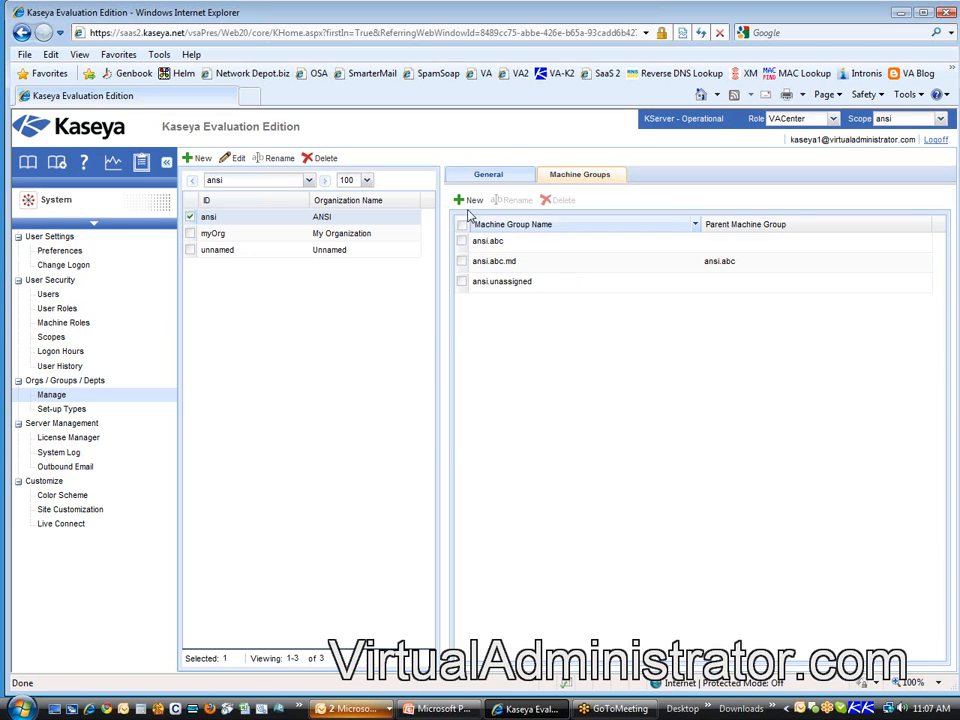
Step: Add a machine group hq with parent ansi.abc and save it as ansi.abc.hq
left_click(468, 200)
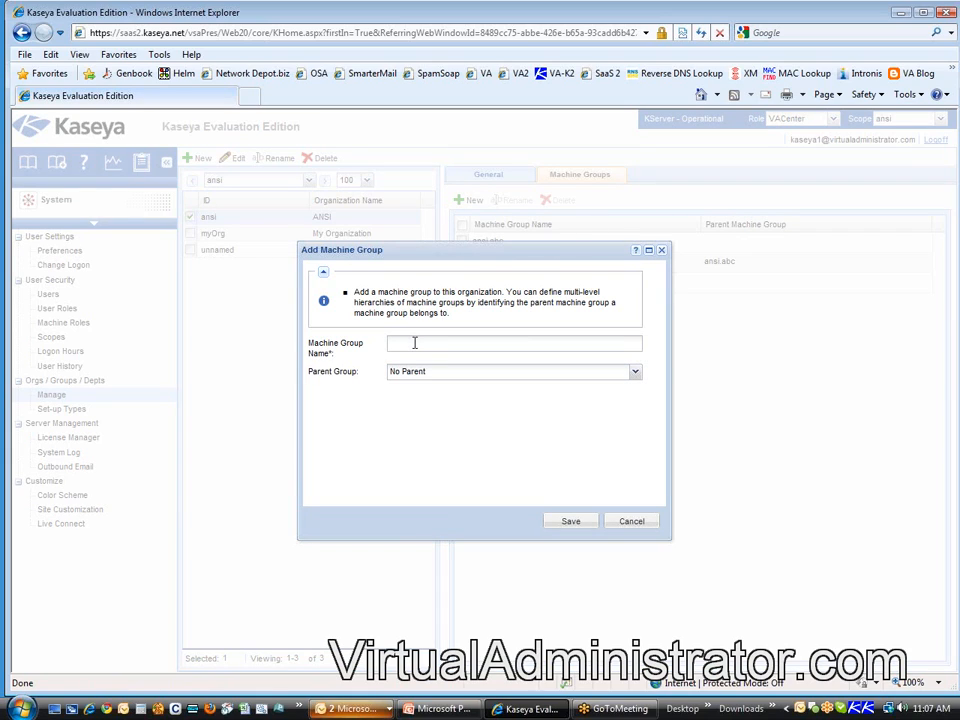
type("hg")
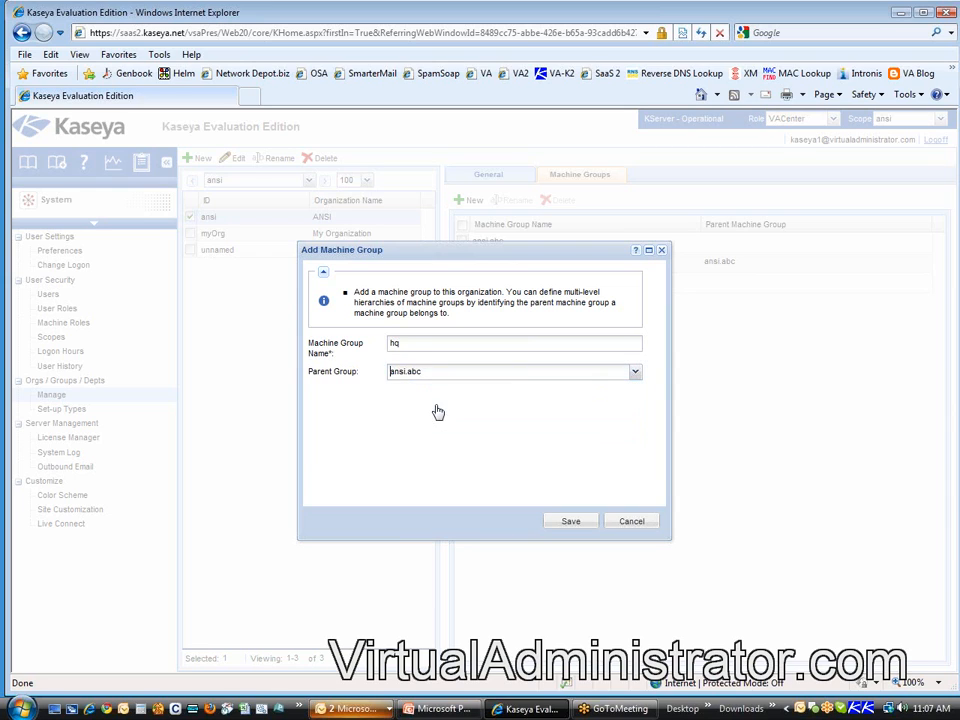
left_click(570, 520)
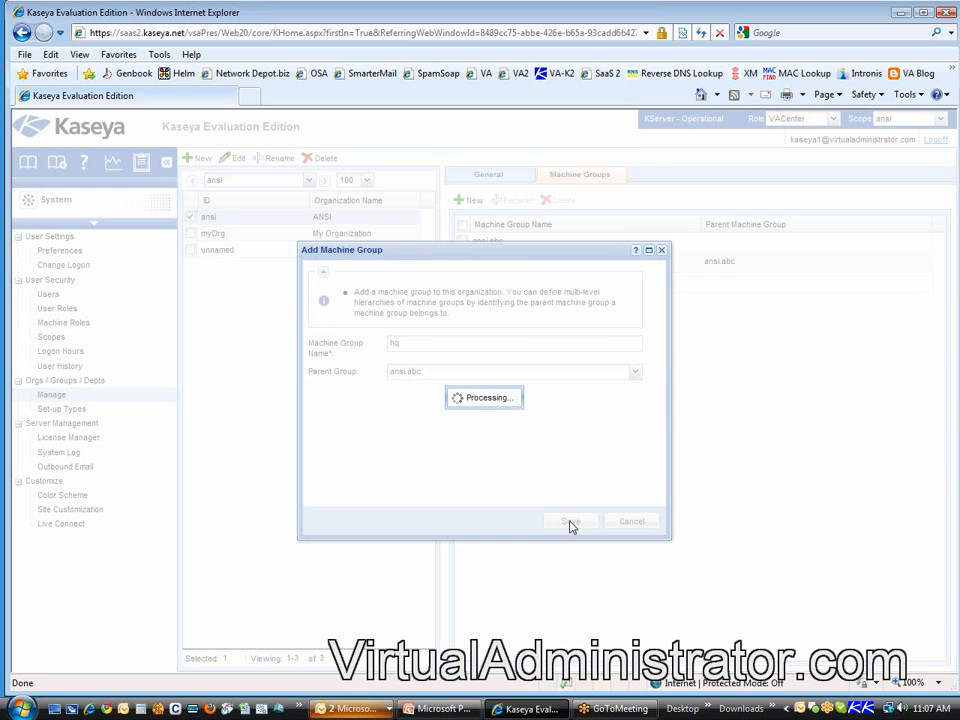
left_click(570, 520)
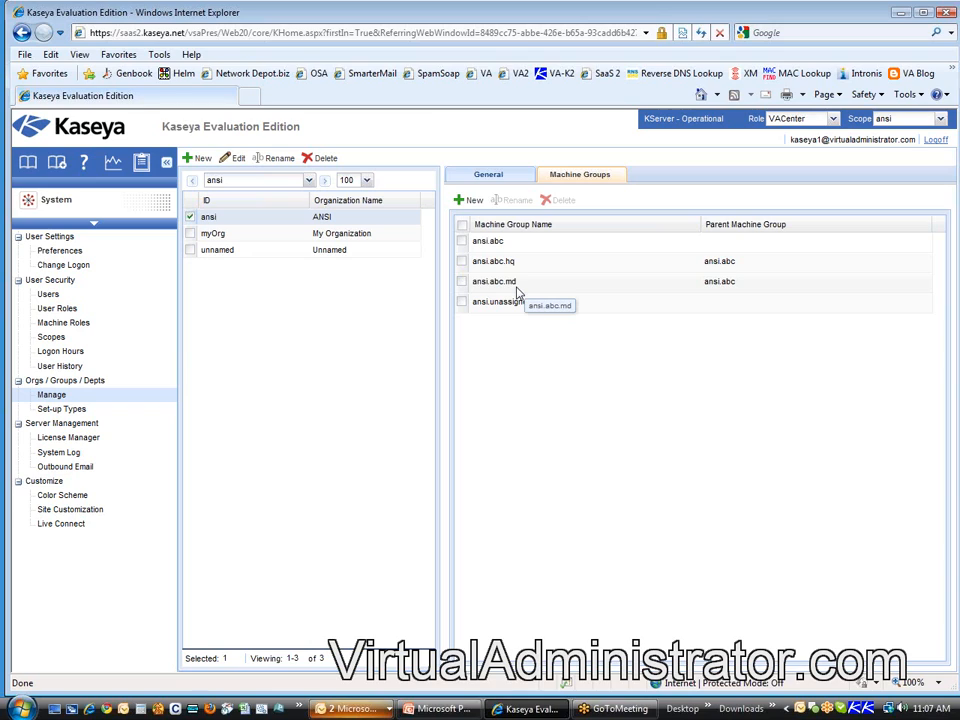
mouse_move(696, 538)
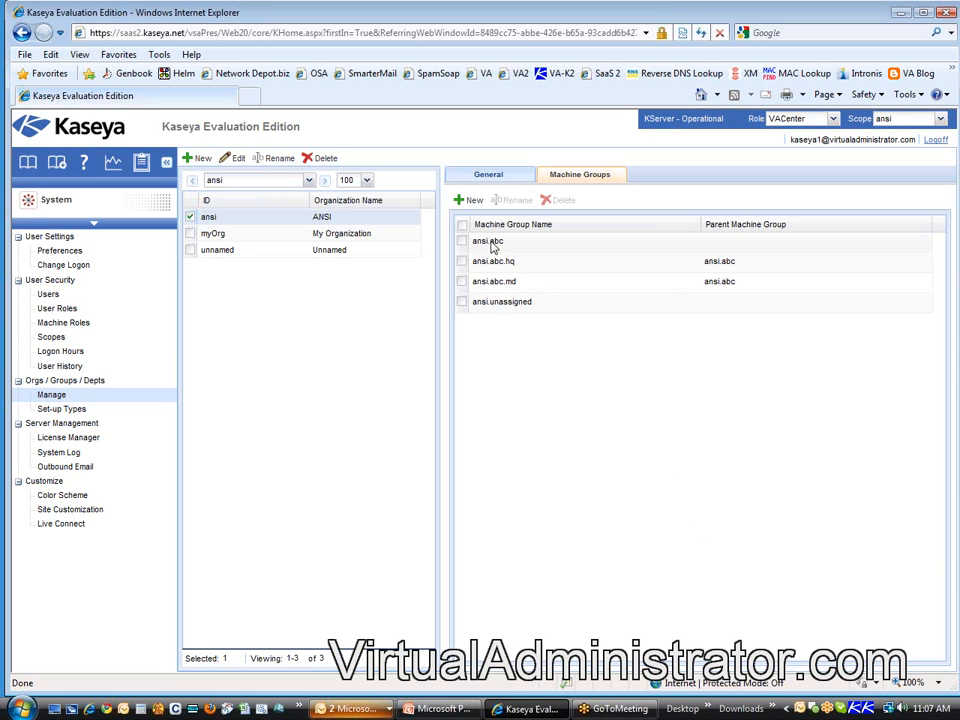
mouse_move(496, 260)
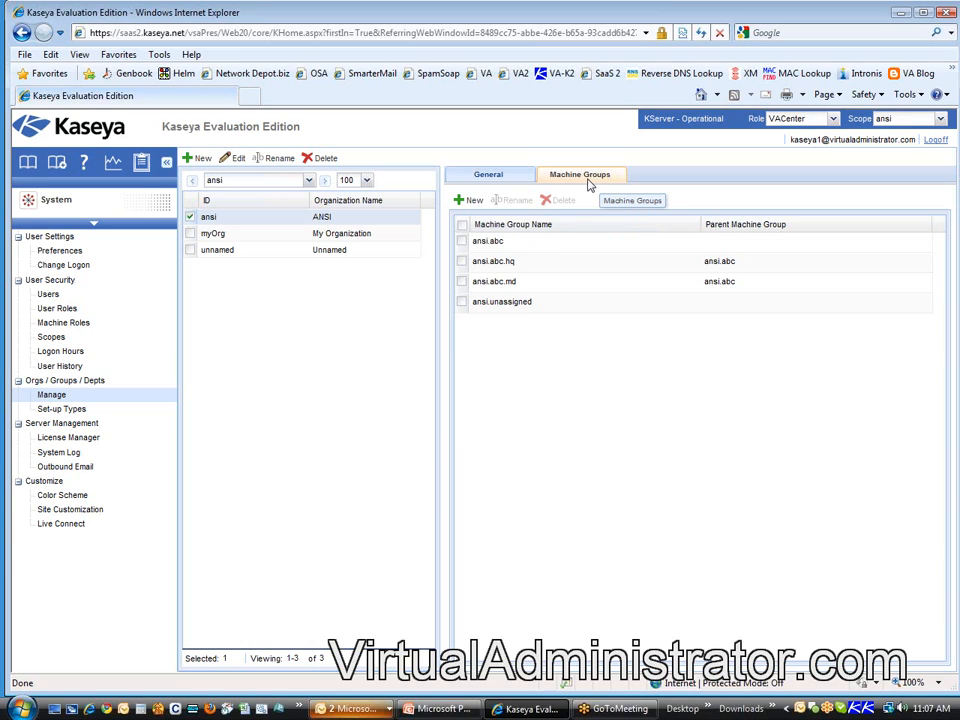
mouse_move(496, 300)
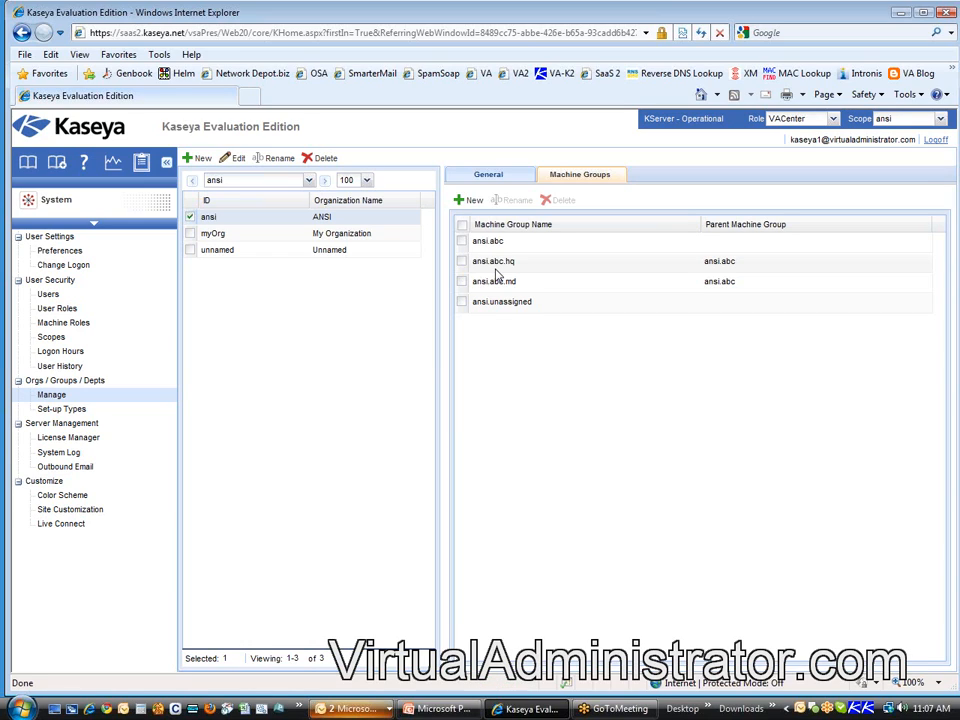
mouse_move(656, 442)
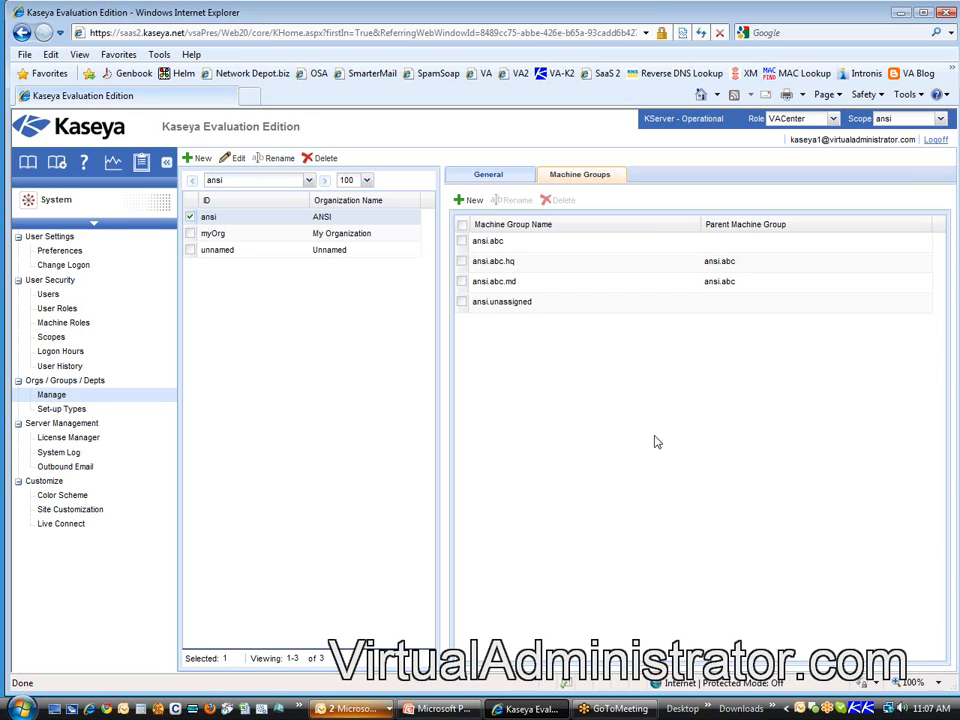
mouse_move(616, 390)
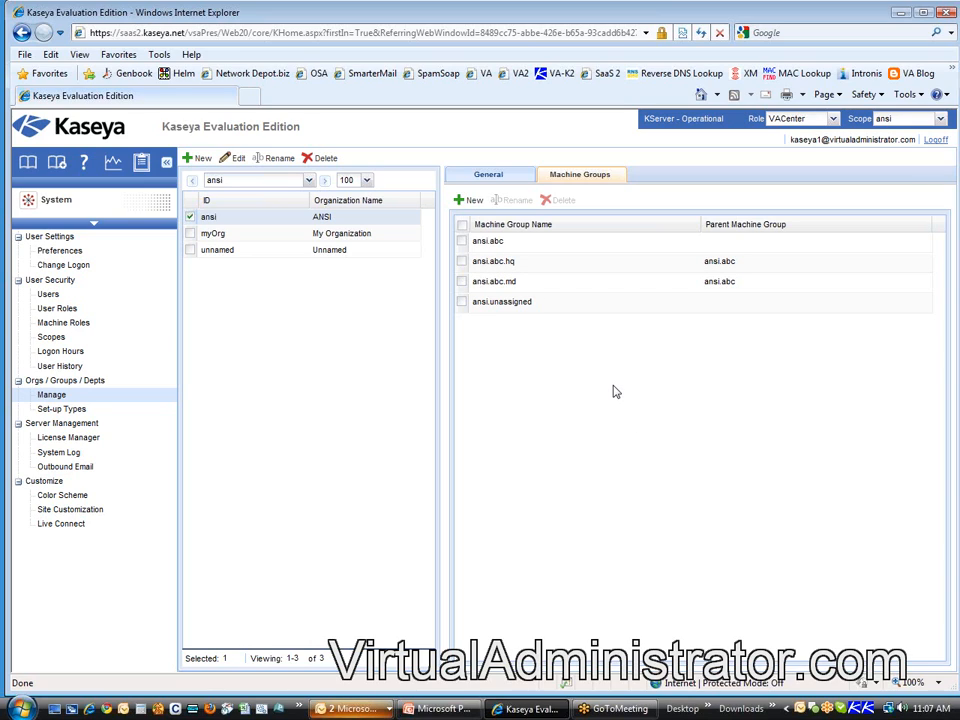
mouse_move(494, 312)
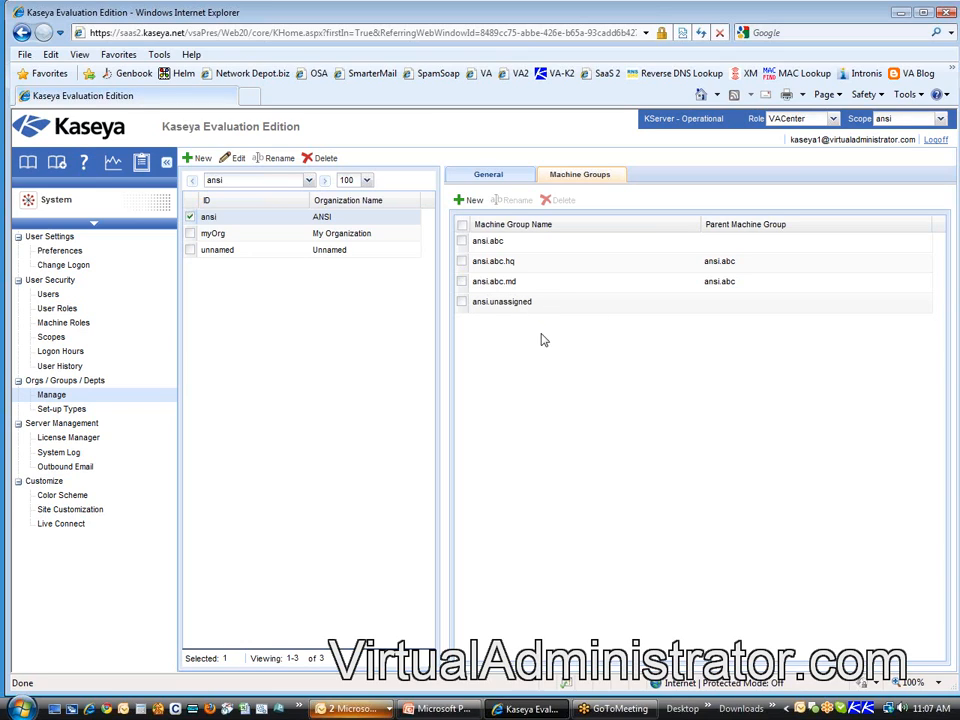
mouse_move(540, 380)
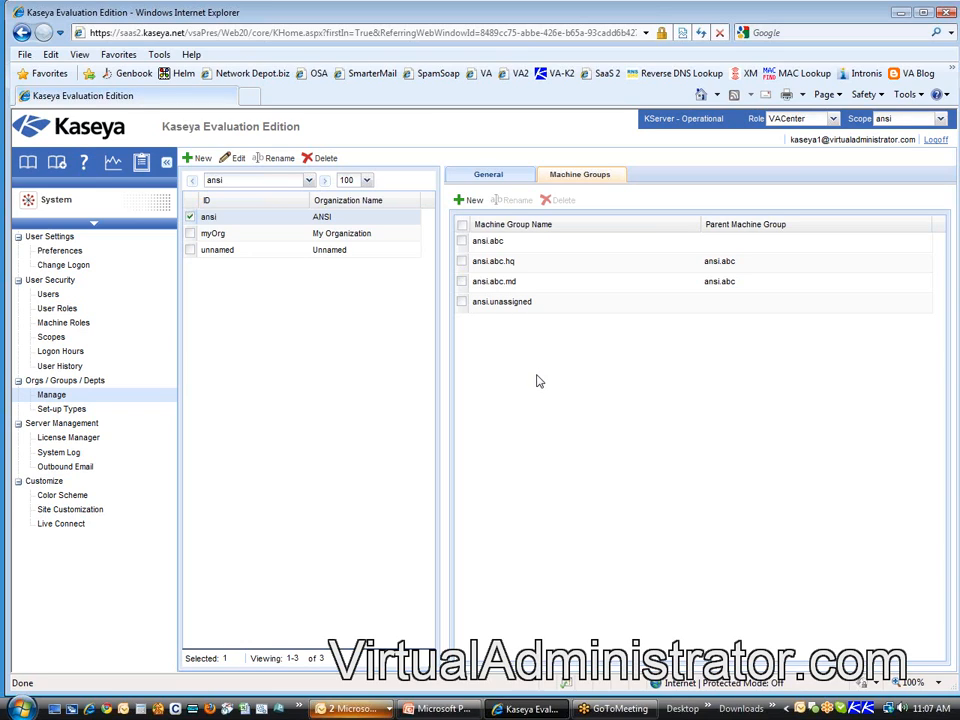
mouse_move(500, 318)
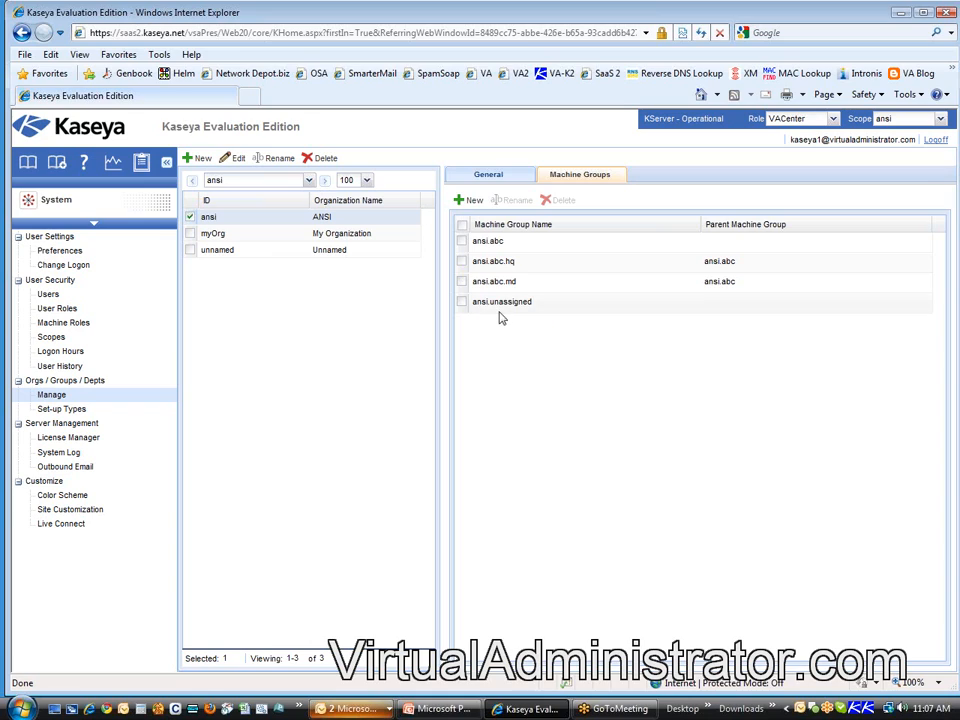
mouse_move(488, 322)
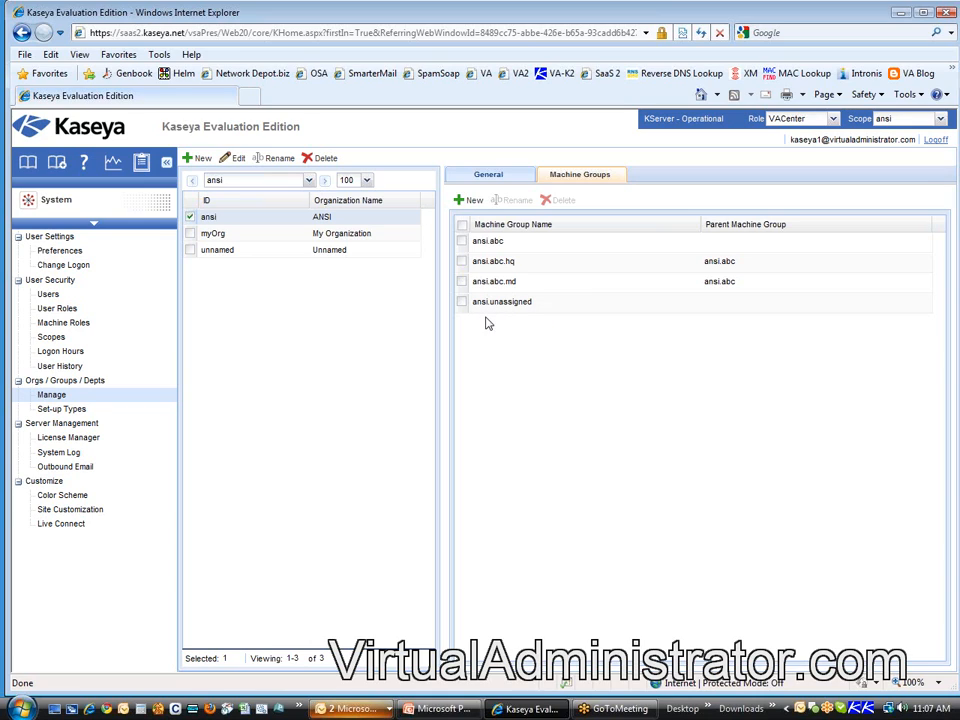
mouse_move(546, 336)
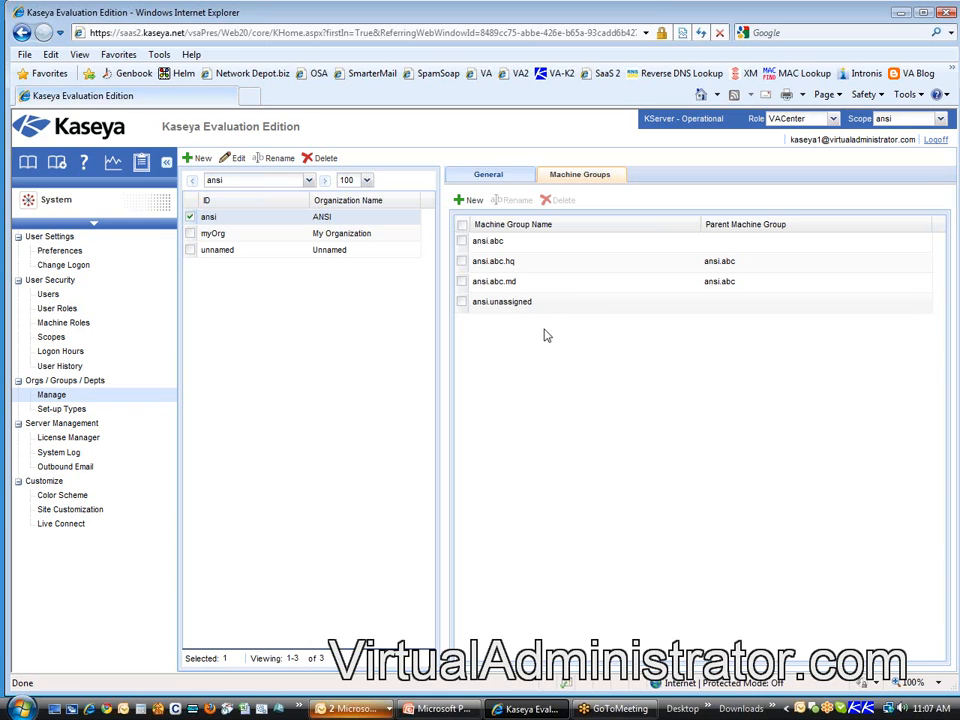
left_click(462, 302)
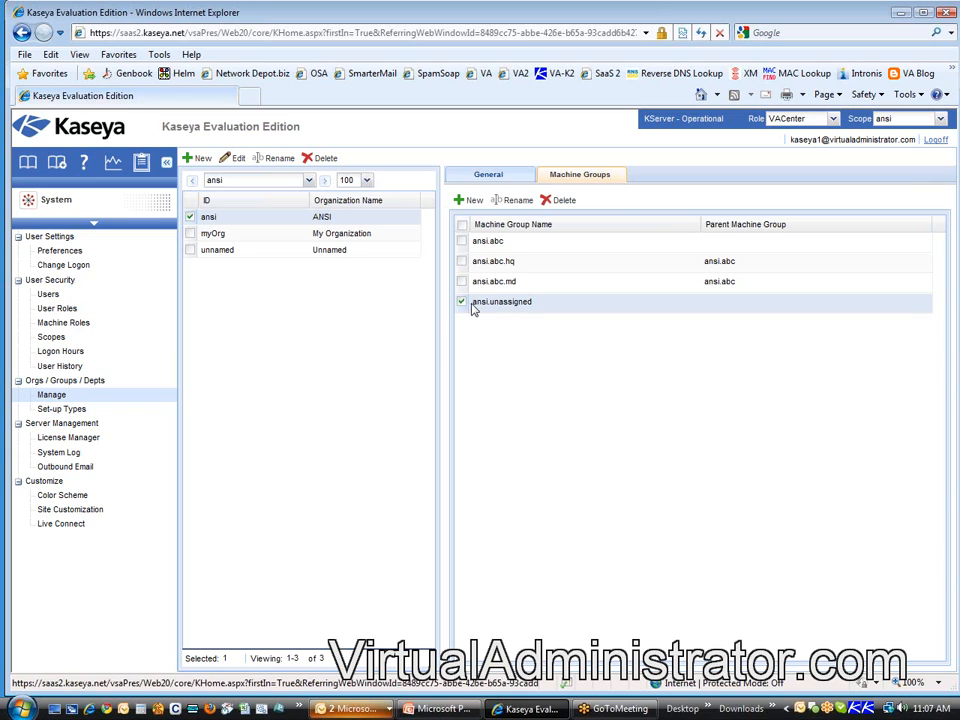
left_click(460, 300)
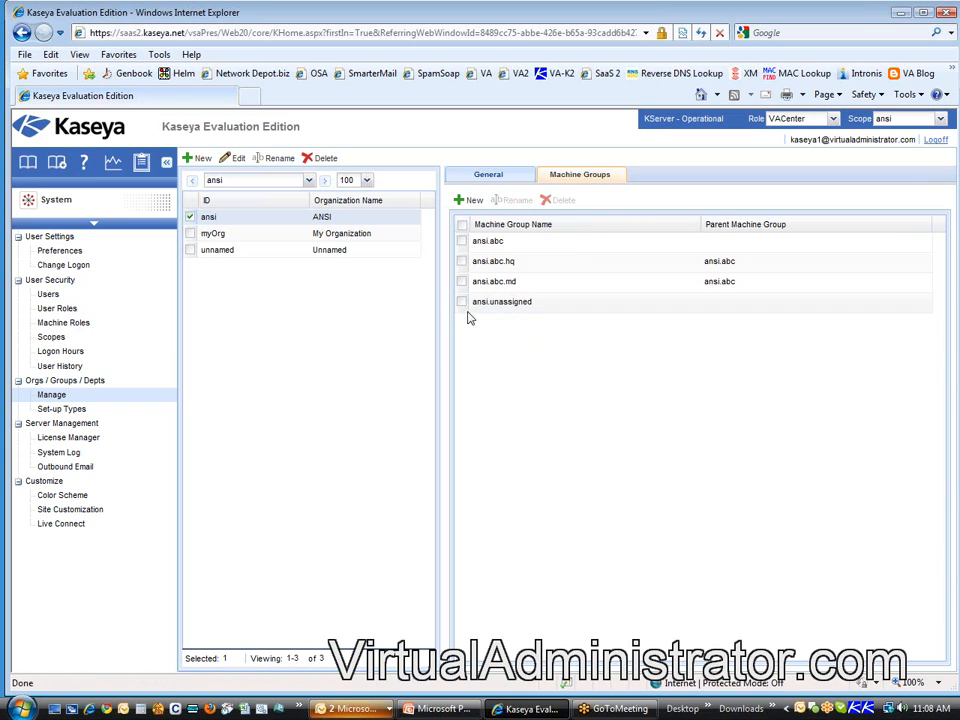
mouse_move(530, 370)
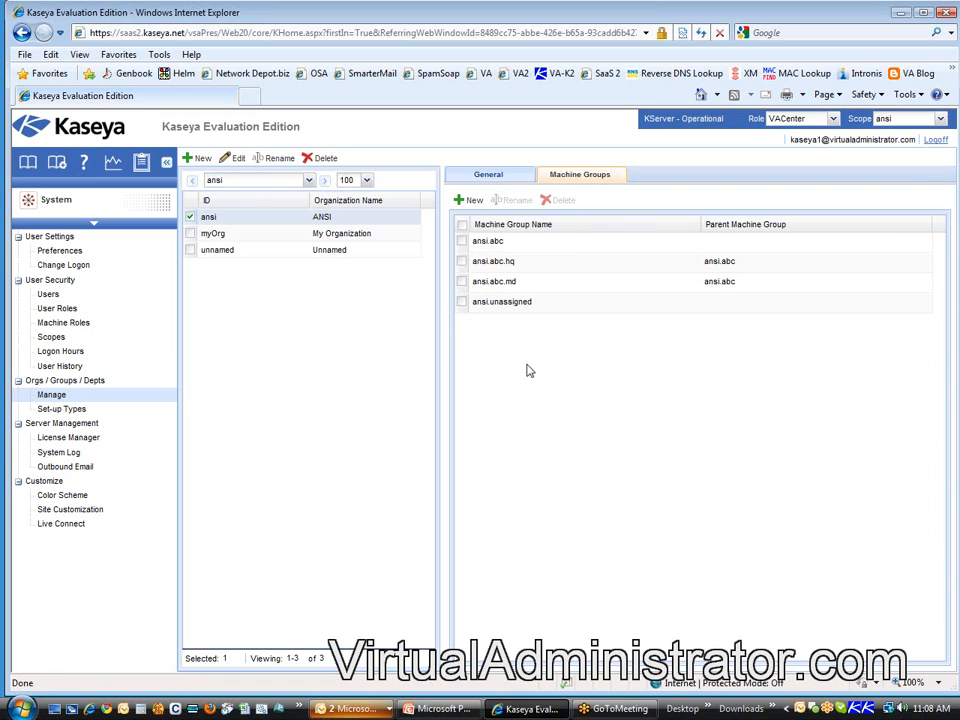
mouse_move(64, 322)
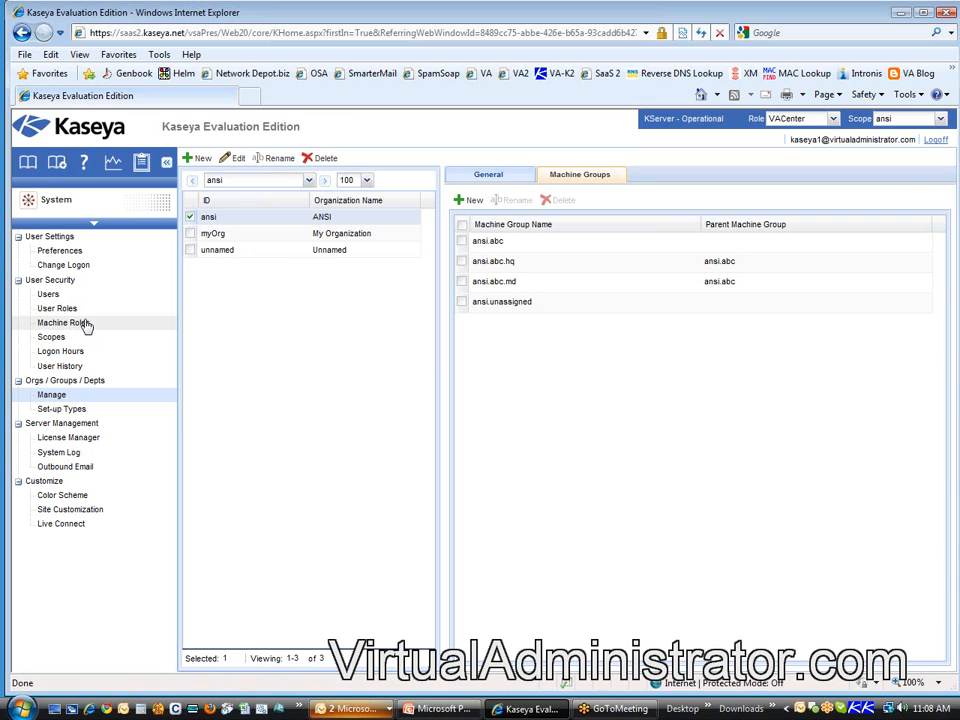
left_click(48, 294)
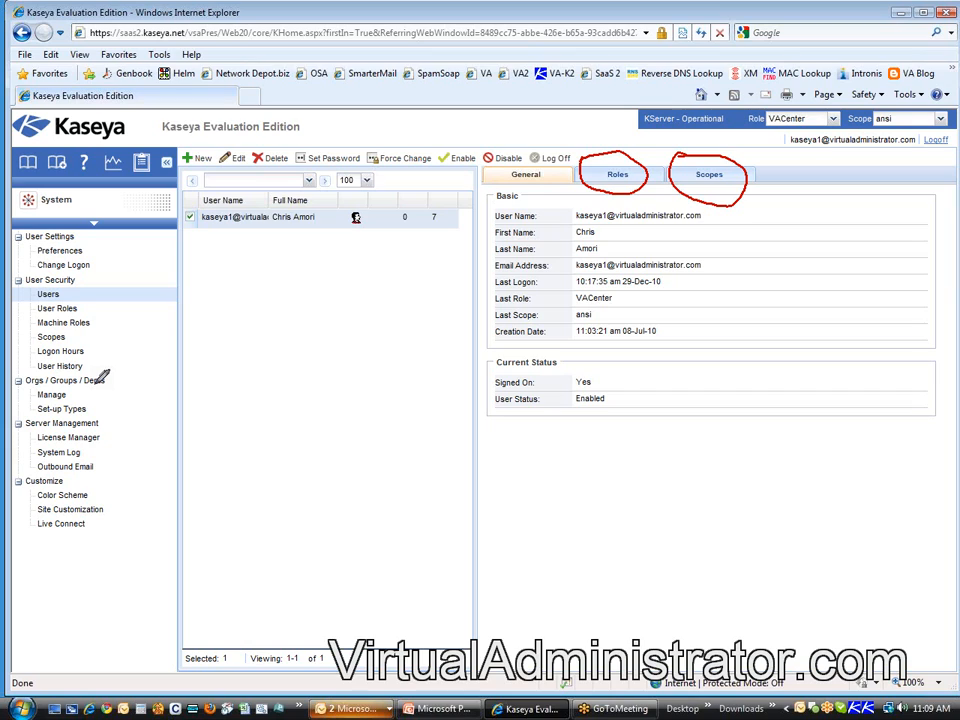
mouse_move(248, 292)
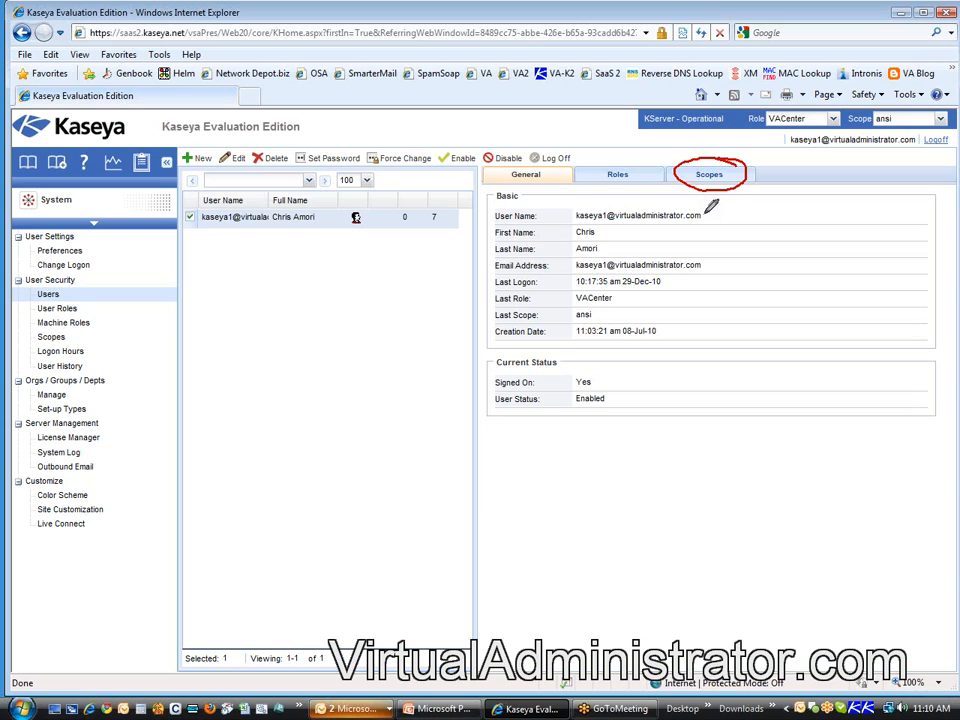
mouse_move(328, 270)
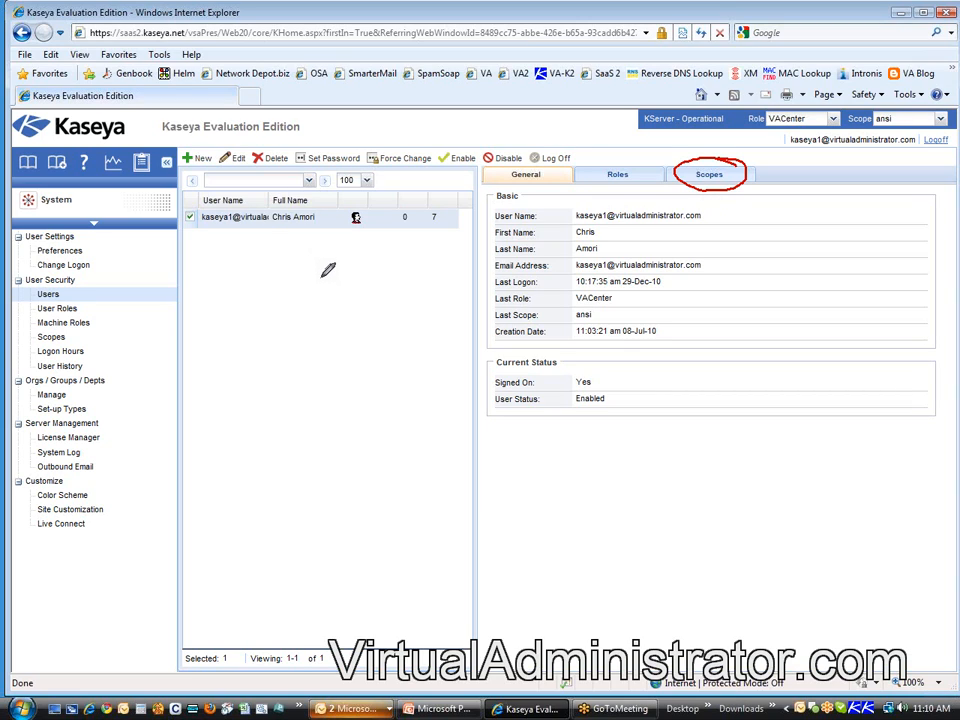